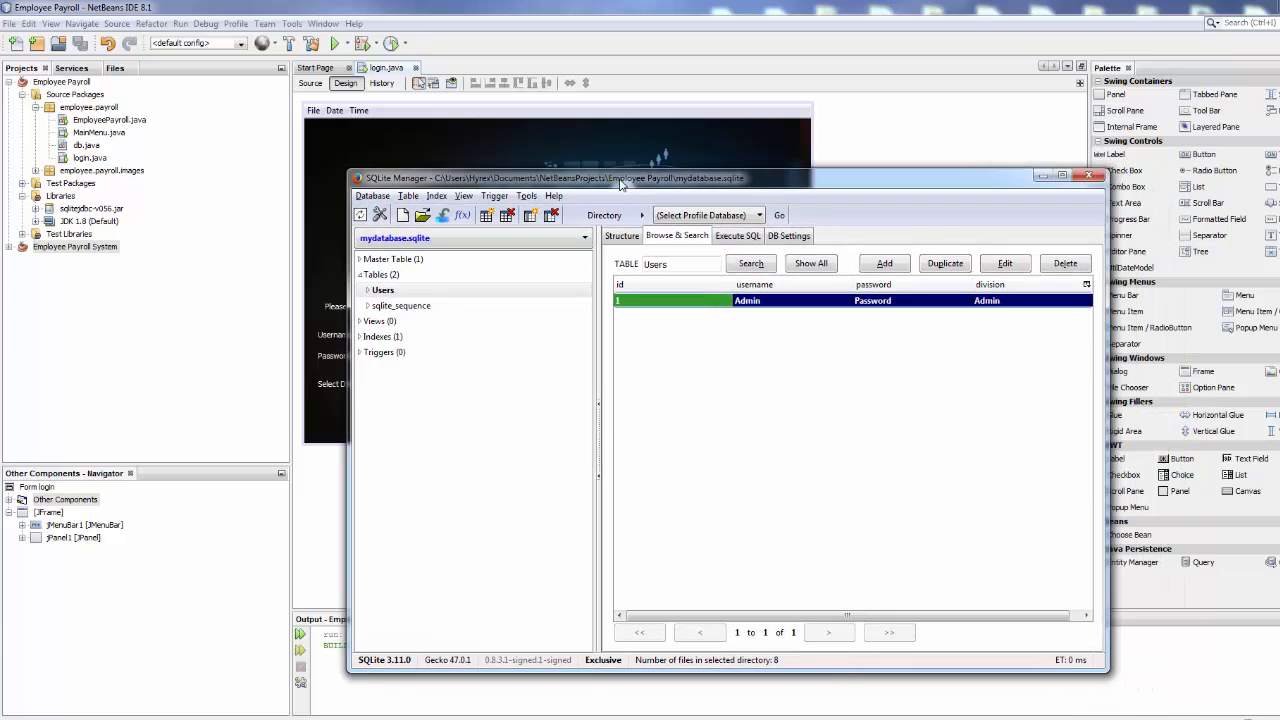
pyautogui.moveTo(660, 330)
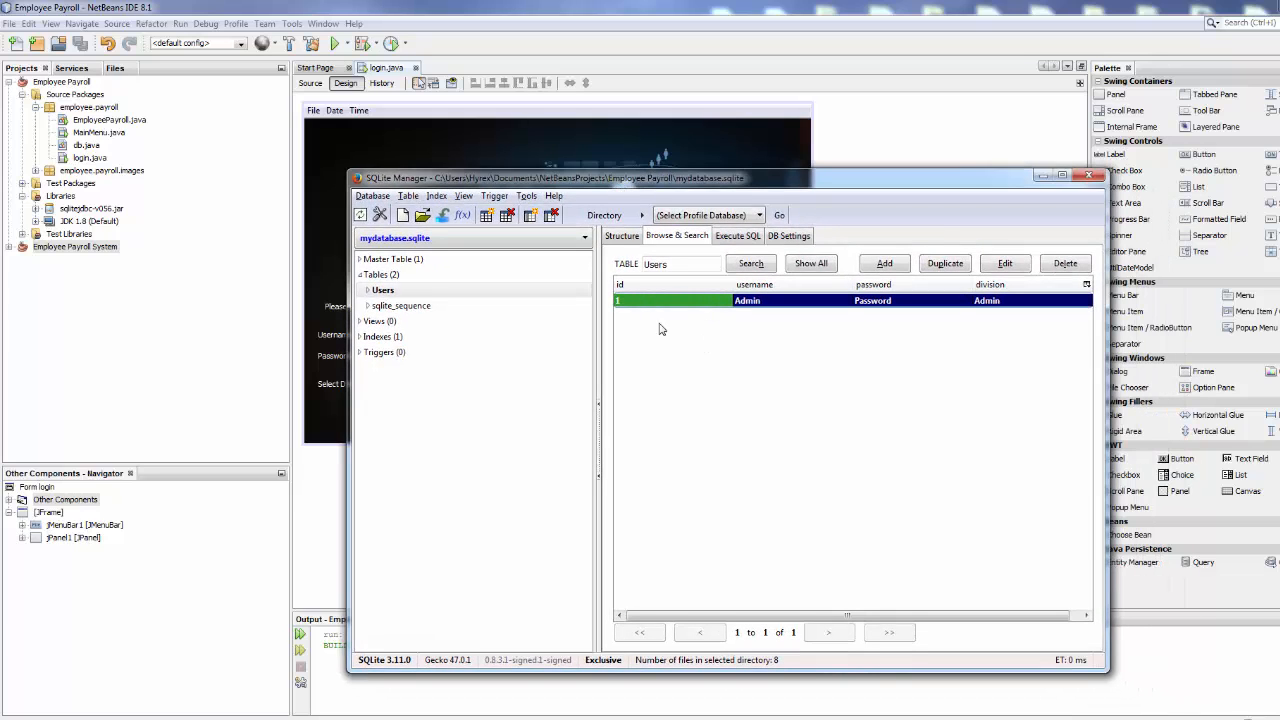
# Select the existing Admin row and start a new Users record.
pyautogui.click(384, 290)
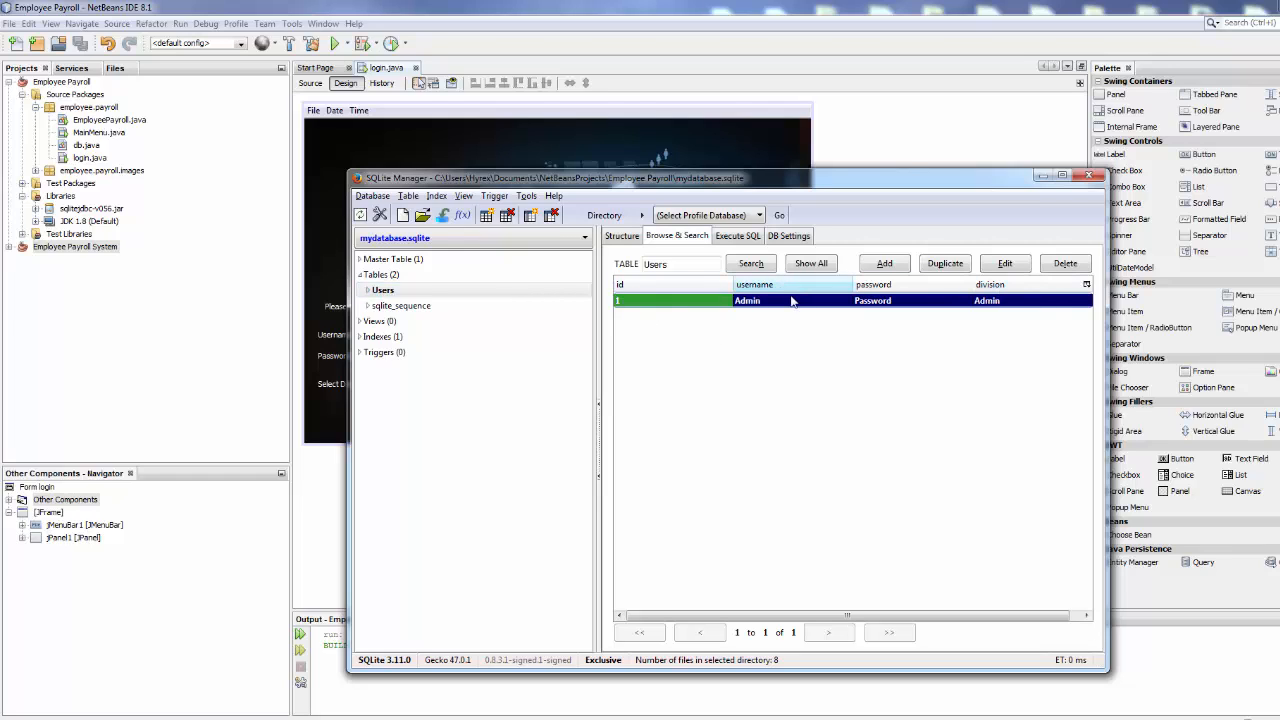
pyautogui.click(884, 264)
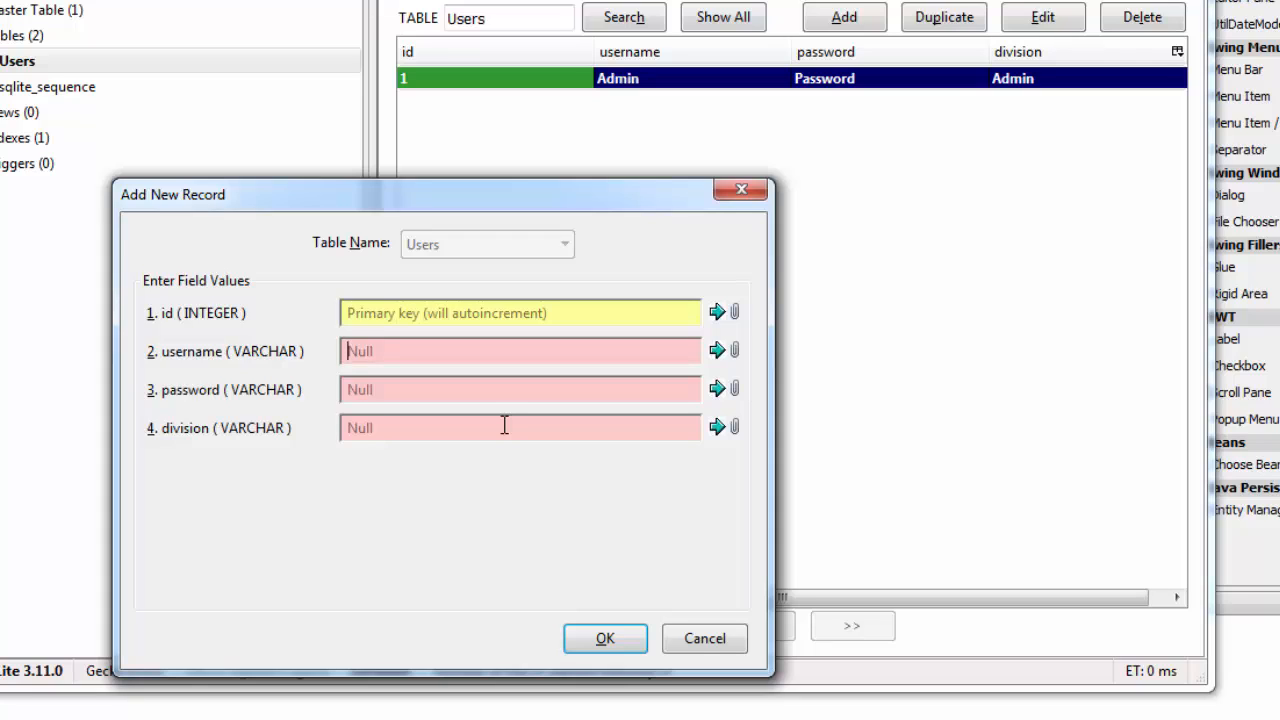
pyautogui.write('Jon')
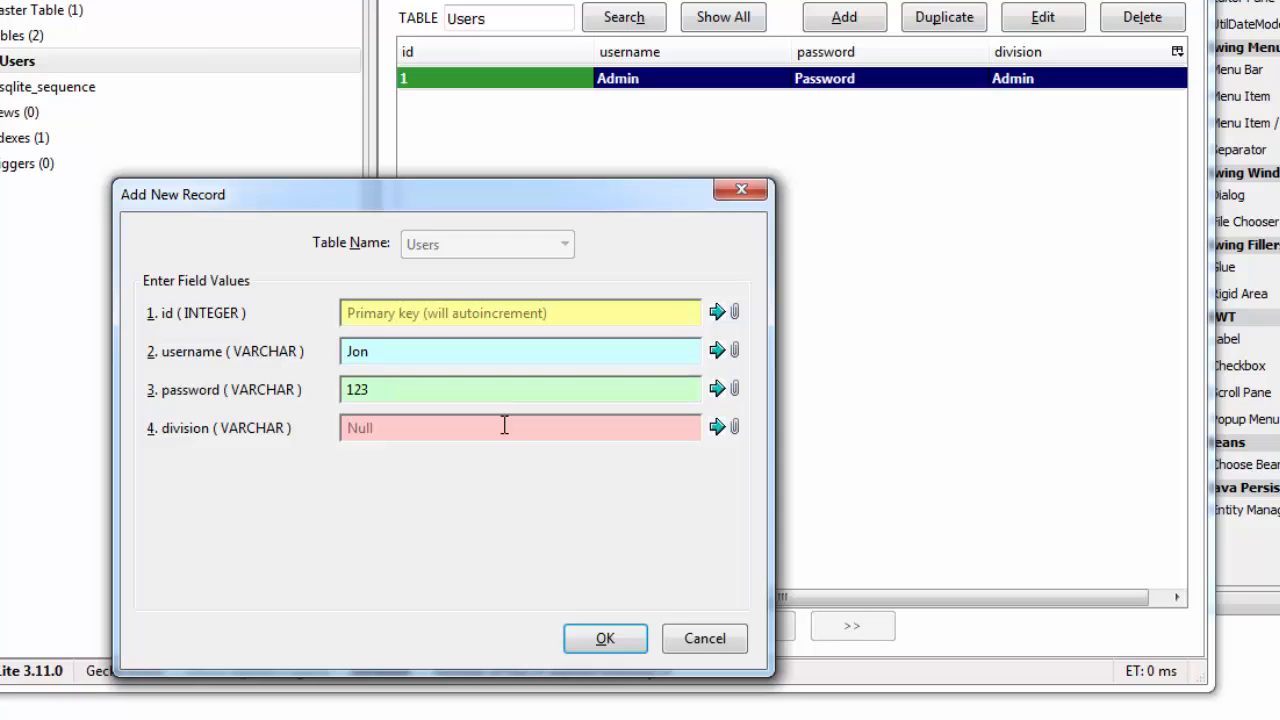
pyautogui.write('Admin')
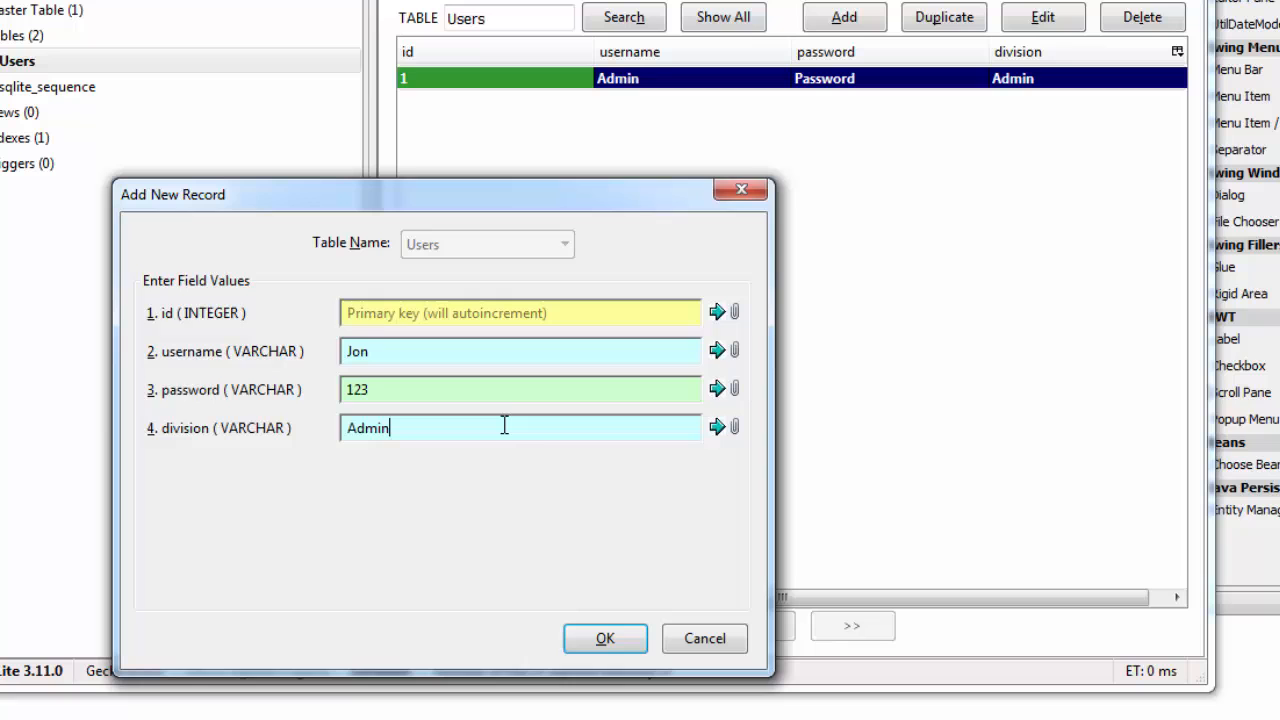
pyautogui.click(604, 638)
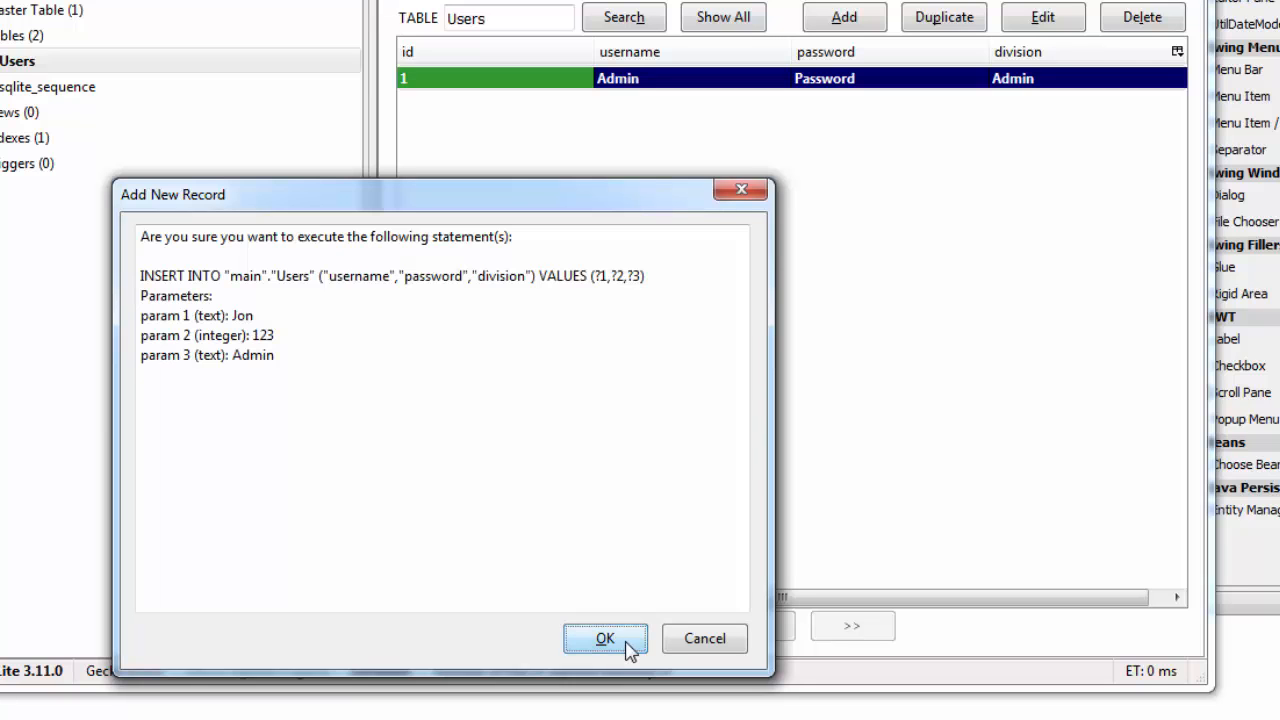
pyautogui.click(604, 638)
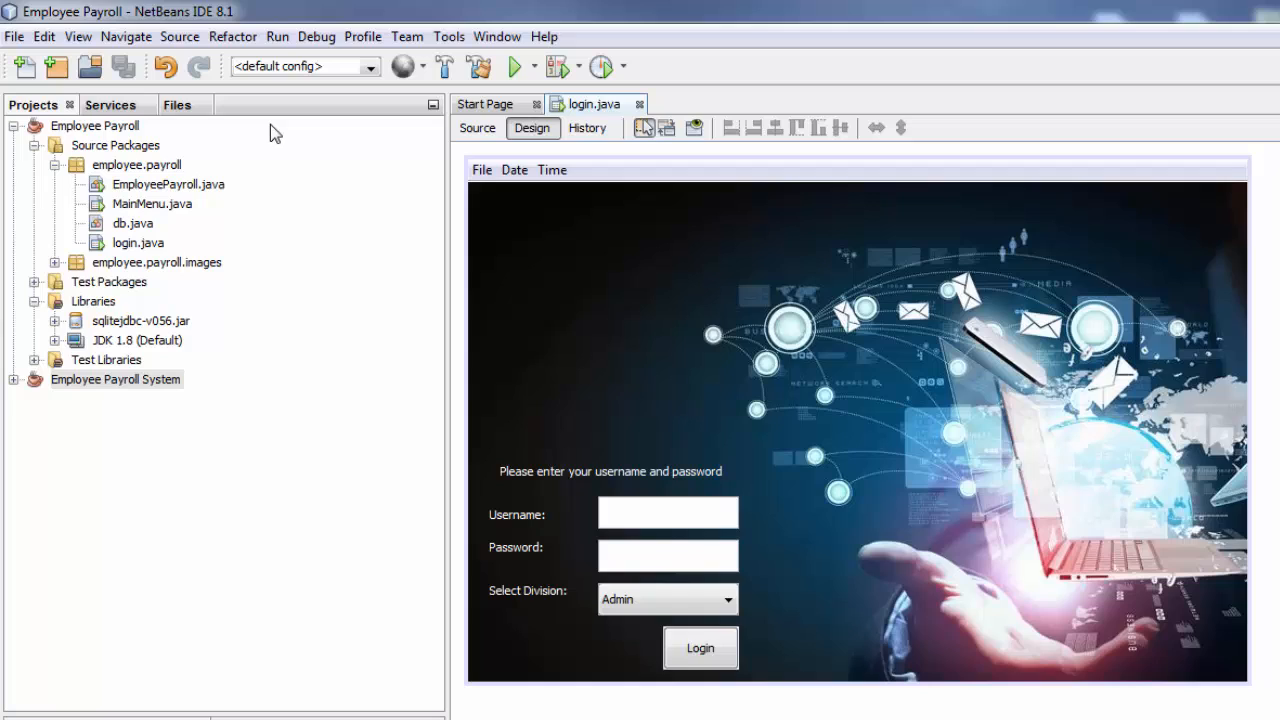
pyautogui.moveTo(232, 160)
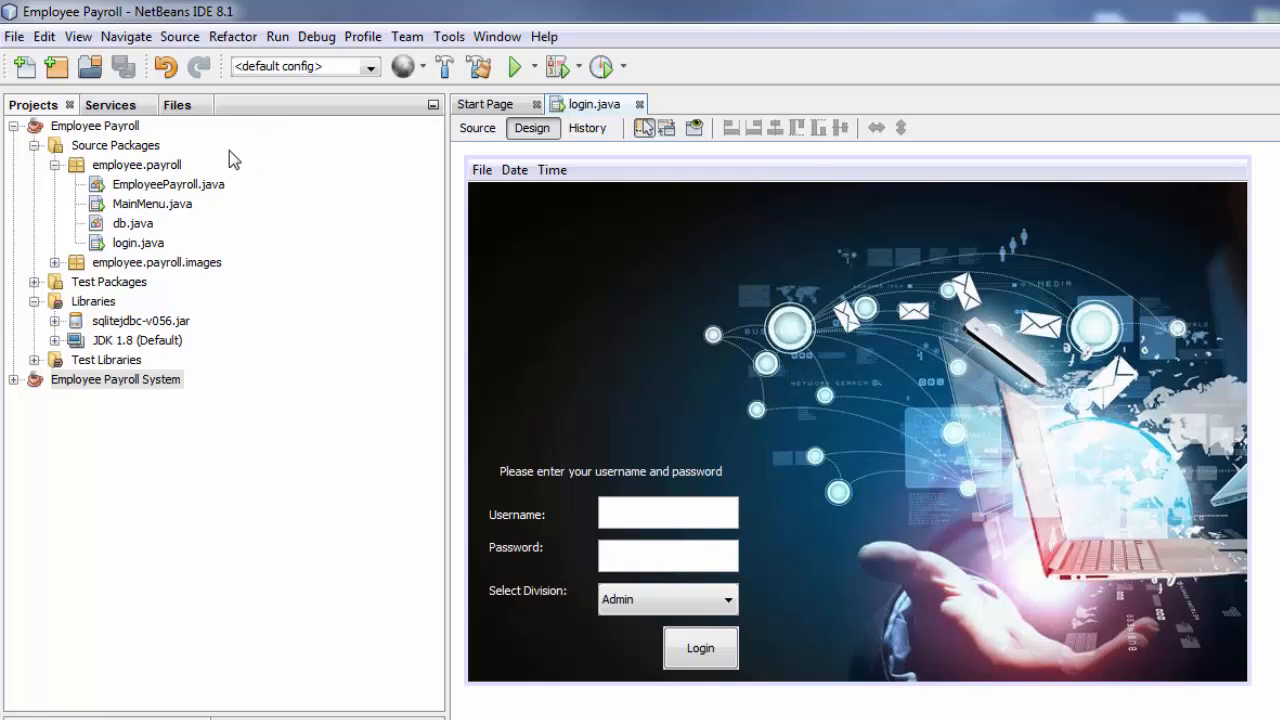
# Add a new Java class Emp to the employee.payroll package.
pyautogui.click(136, 164)
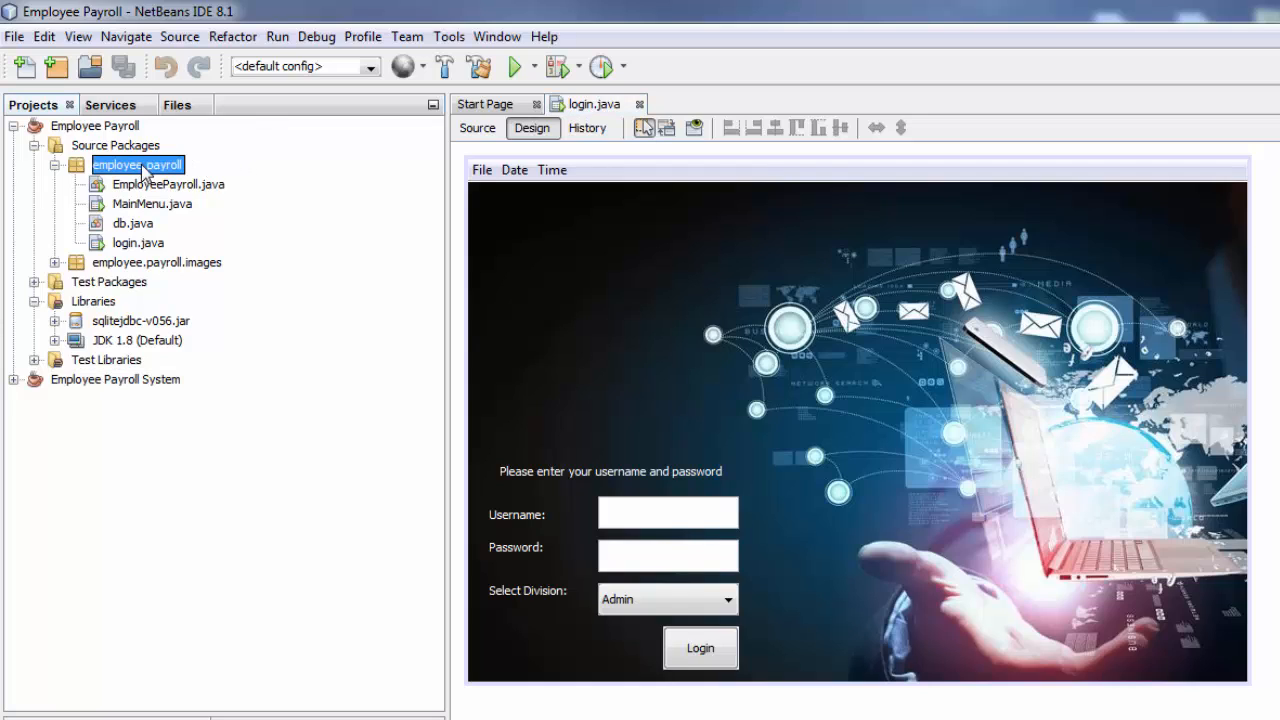
pyautogui.rightClick(136, 164)
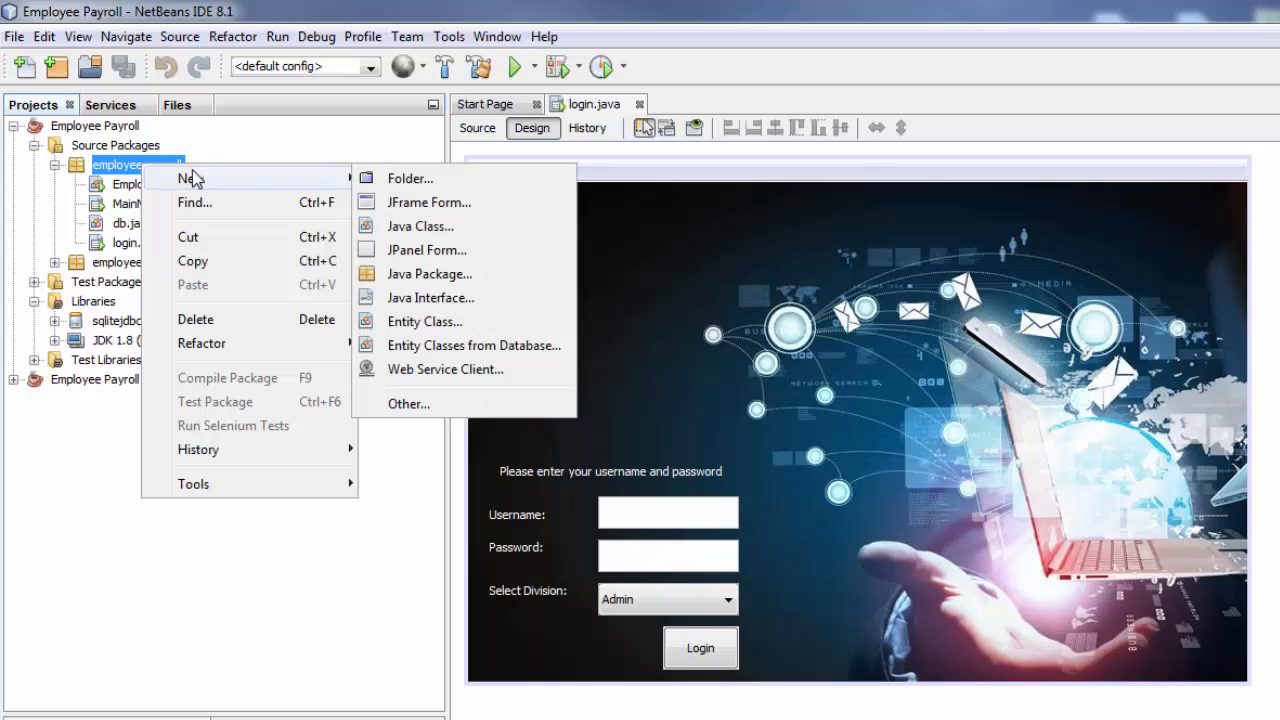
pyautogui.click(420, 224)
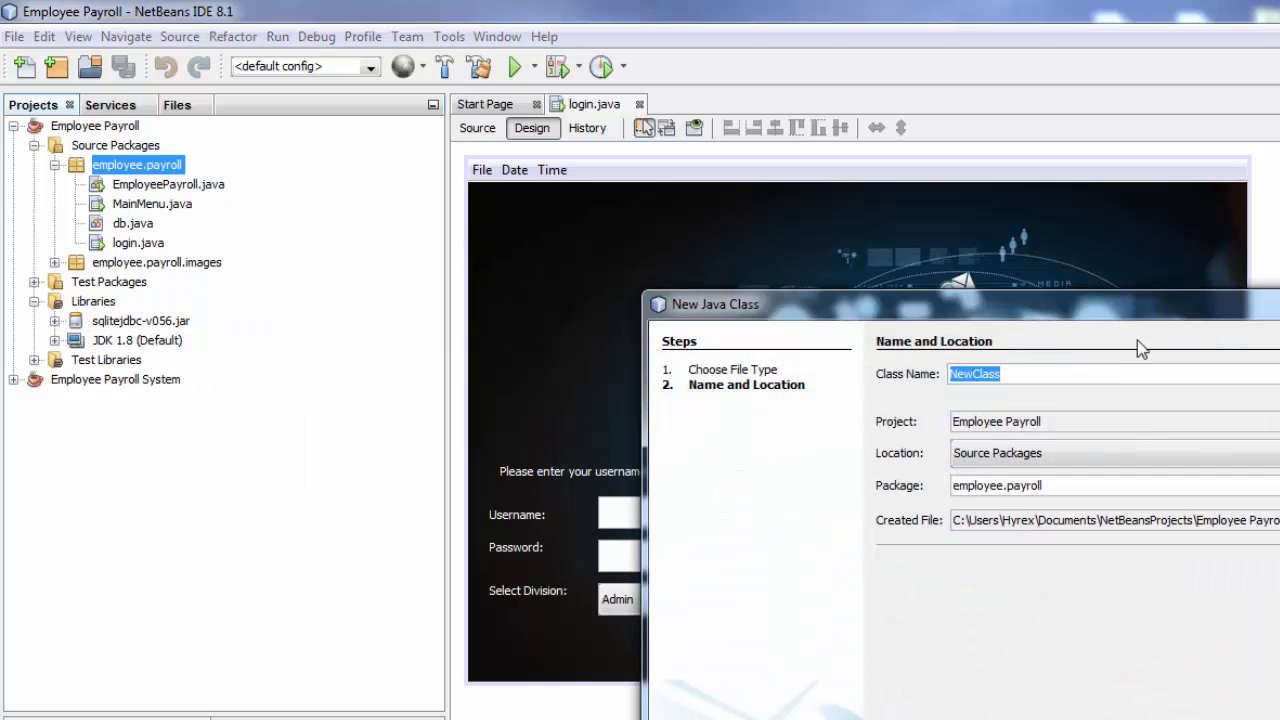
pyautogui.write('Emp')
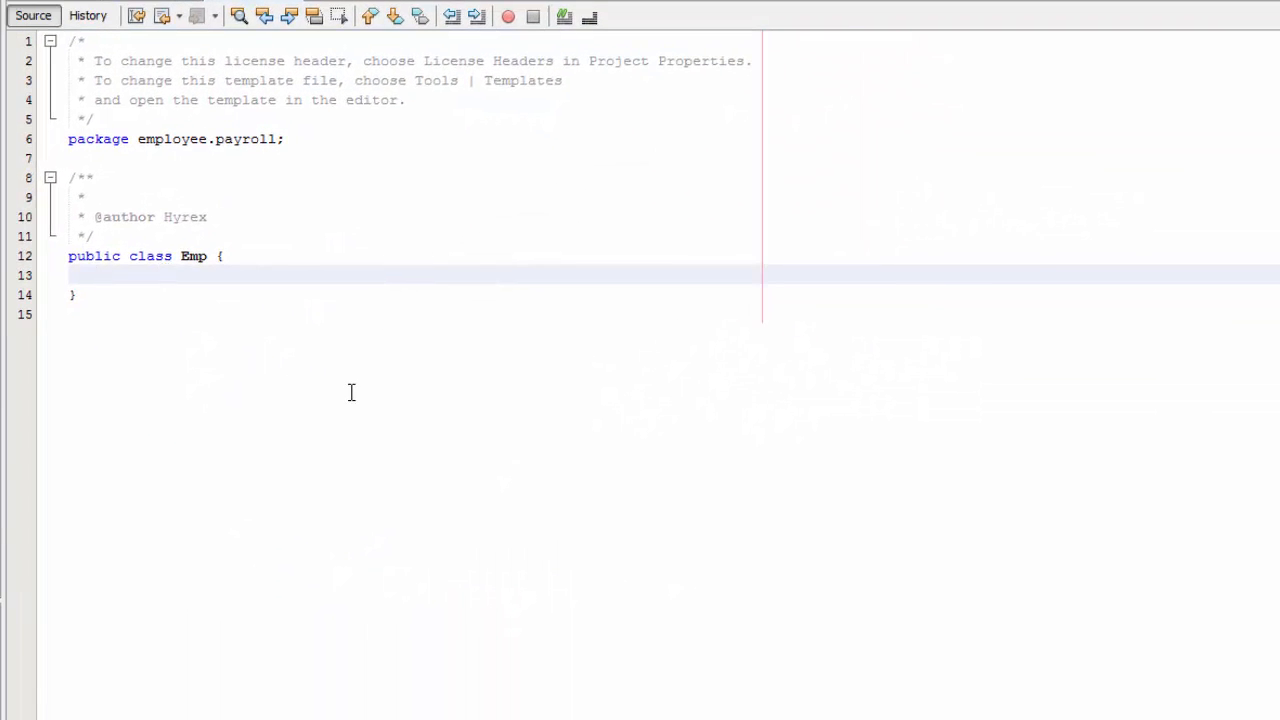
# Declare 'public static int empId;' inside the Emp class body.
pyautogui.write('pu')
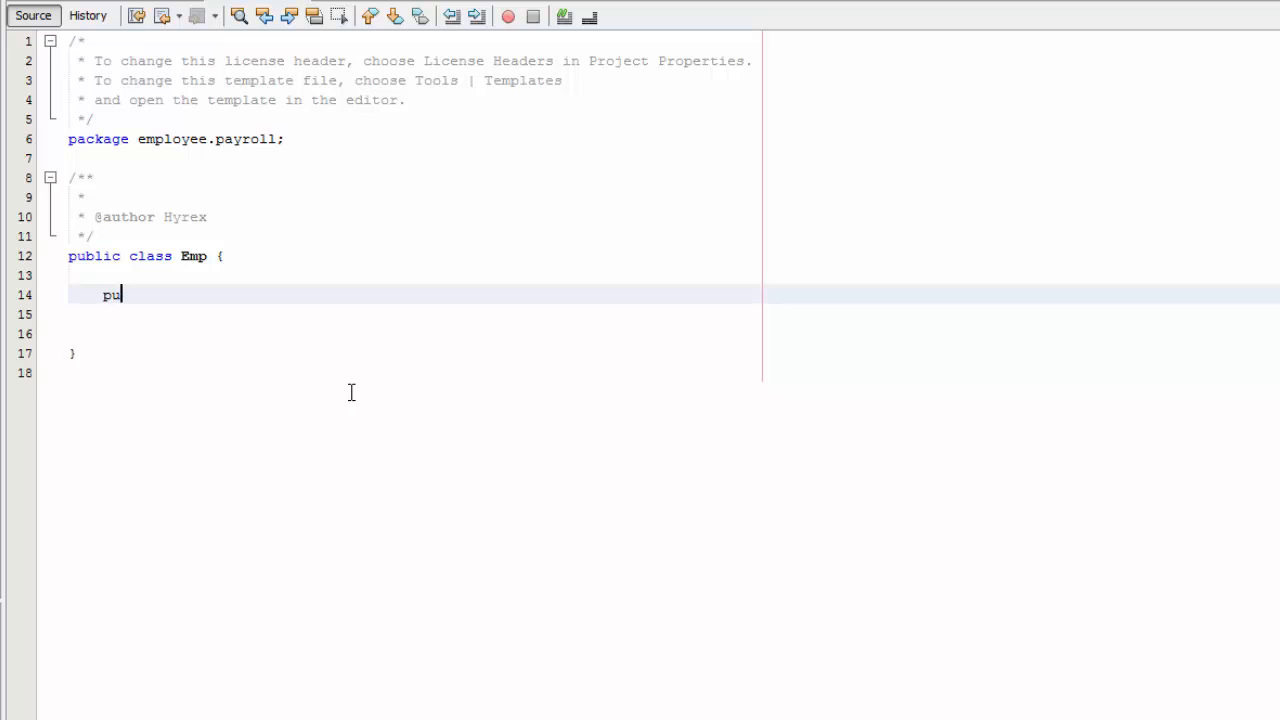
pyautogui.write('blic static')
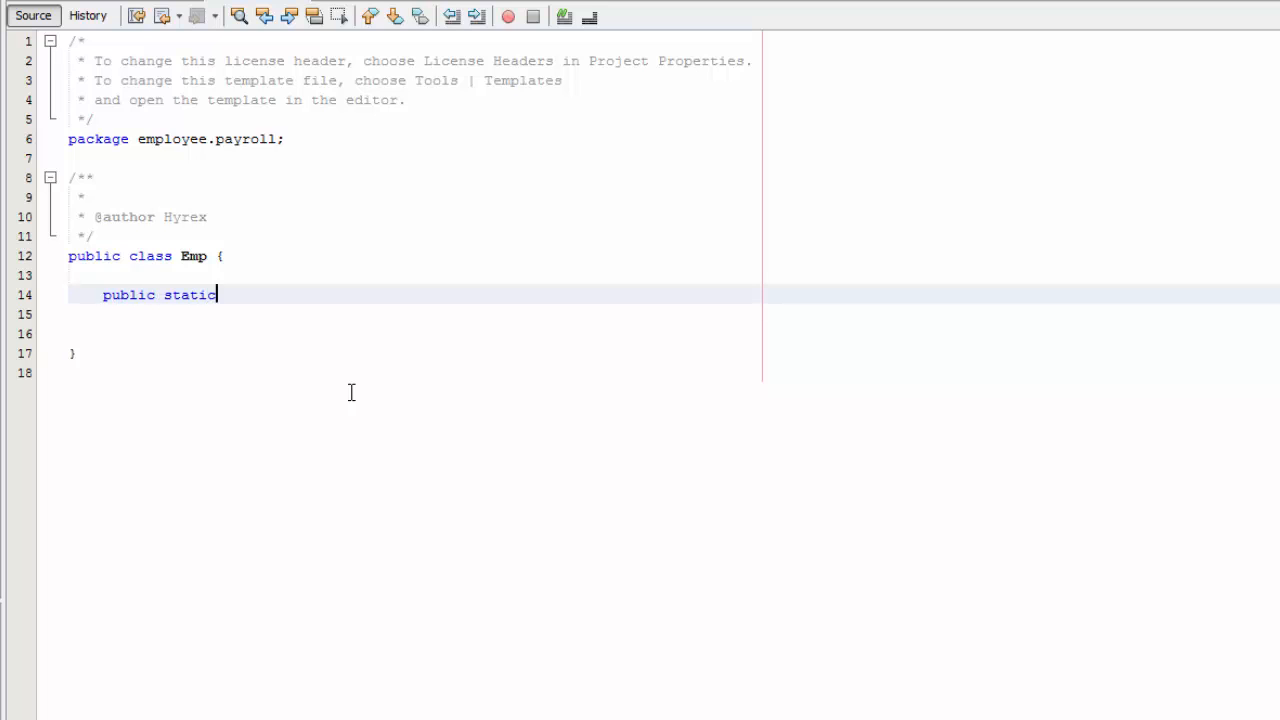
pyautogui.write('int em')
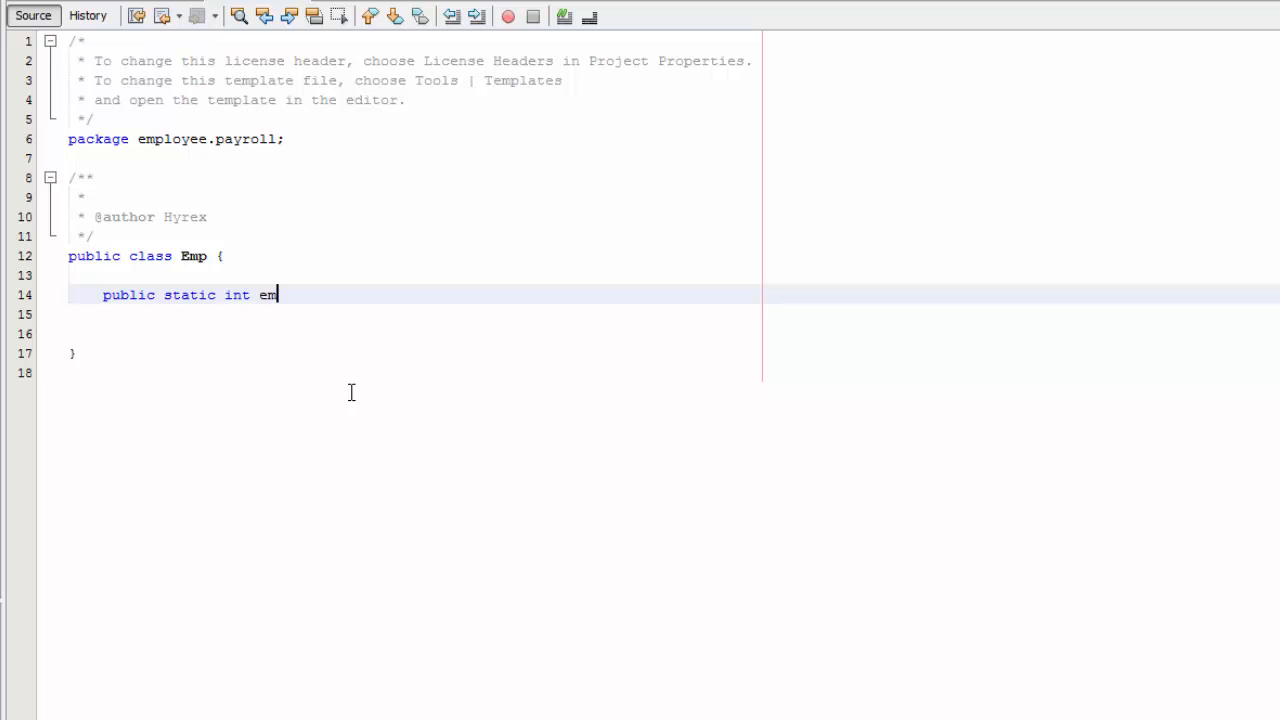
pyautogui.write('pI')
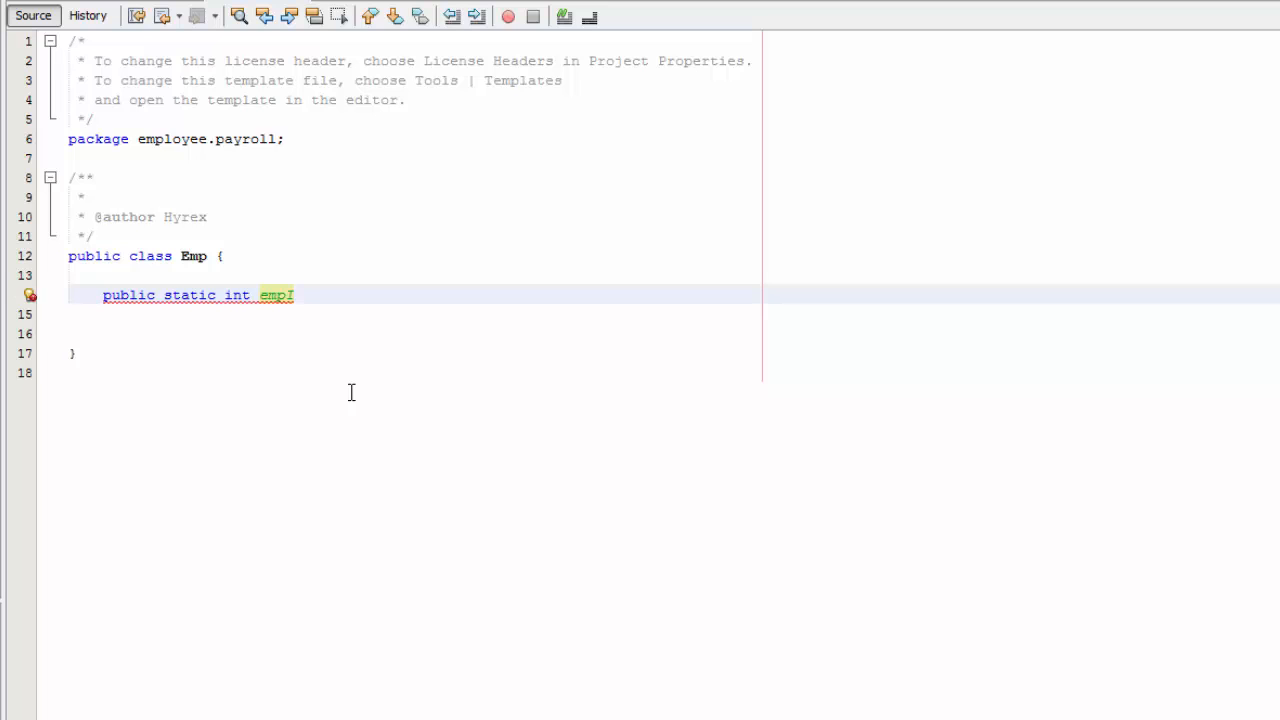
pyautogui.write('d;')
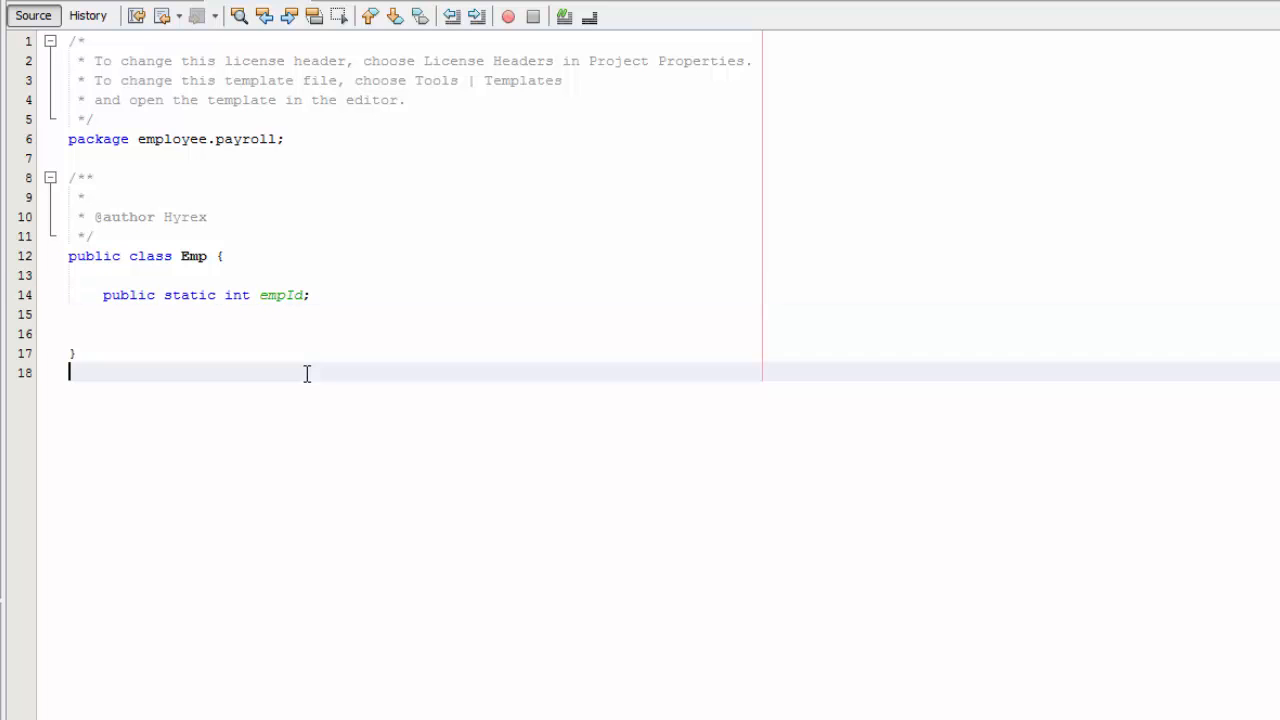
pyautogui.click(88, 14)
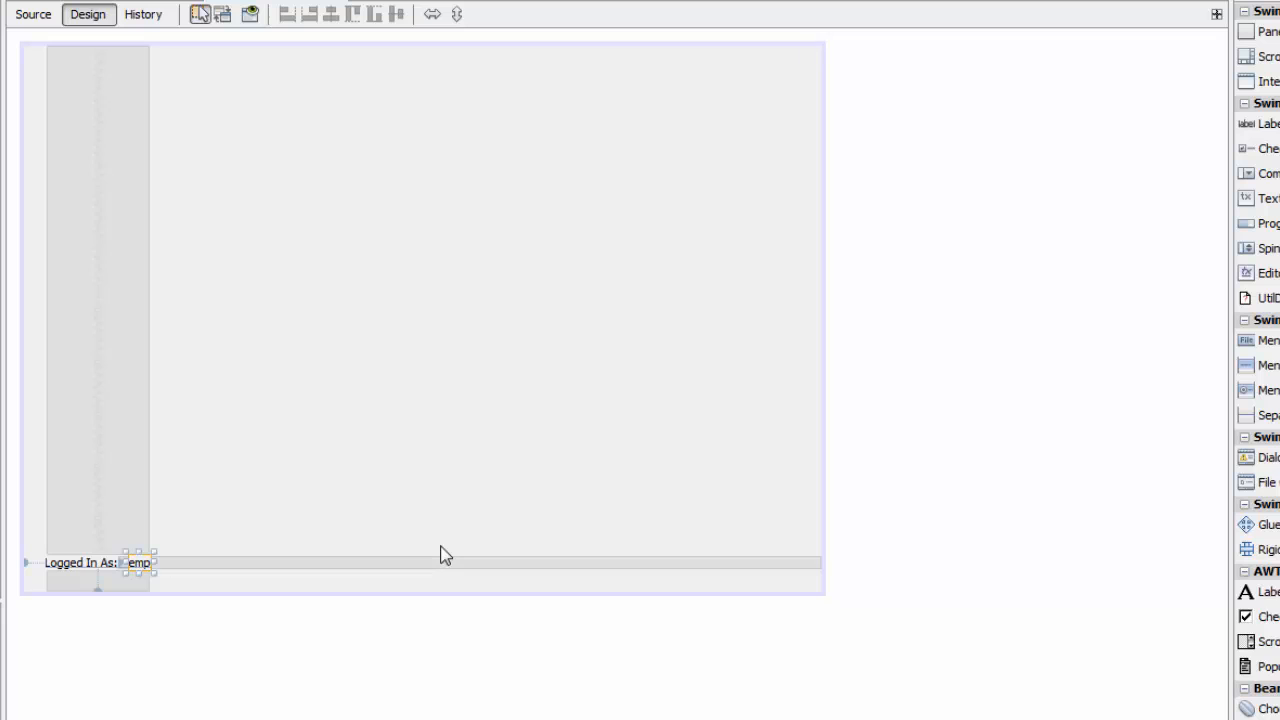
# Change the emp label's variable name via its context menu on the MainMenu form.
pyautogui.rightClick(136, 562)
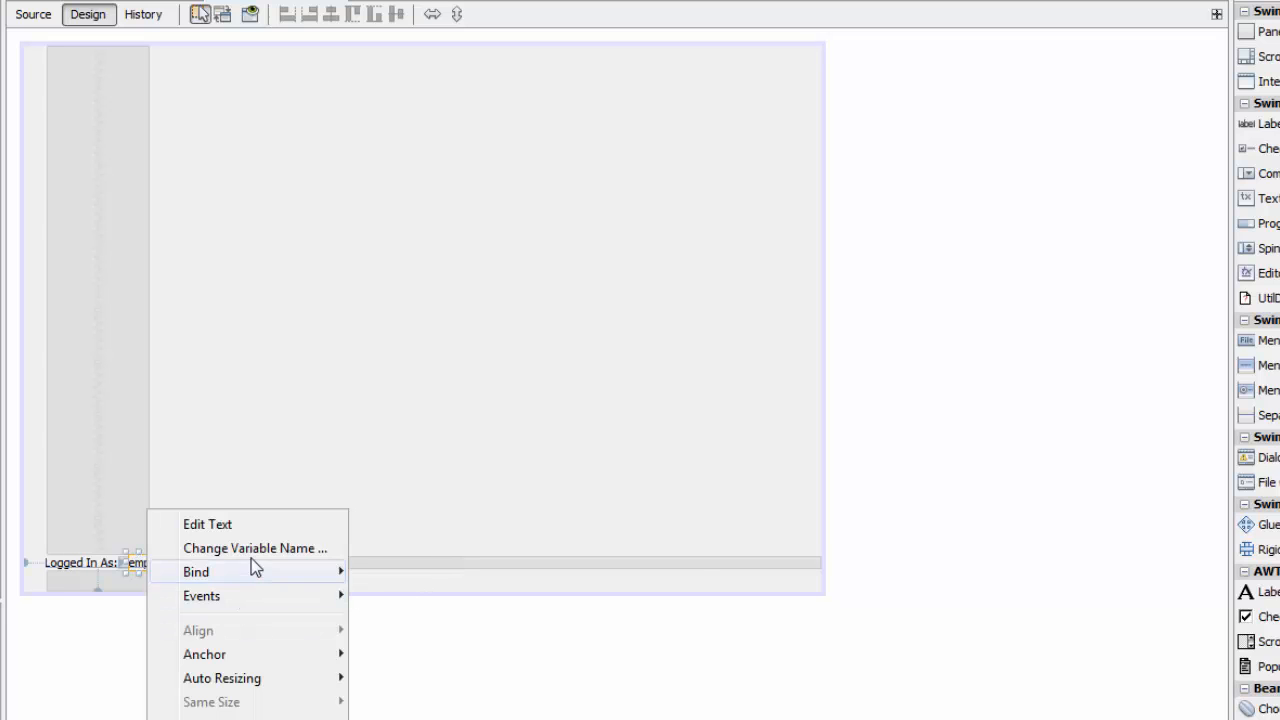
pyautogui.click(256, 548)
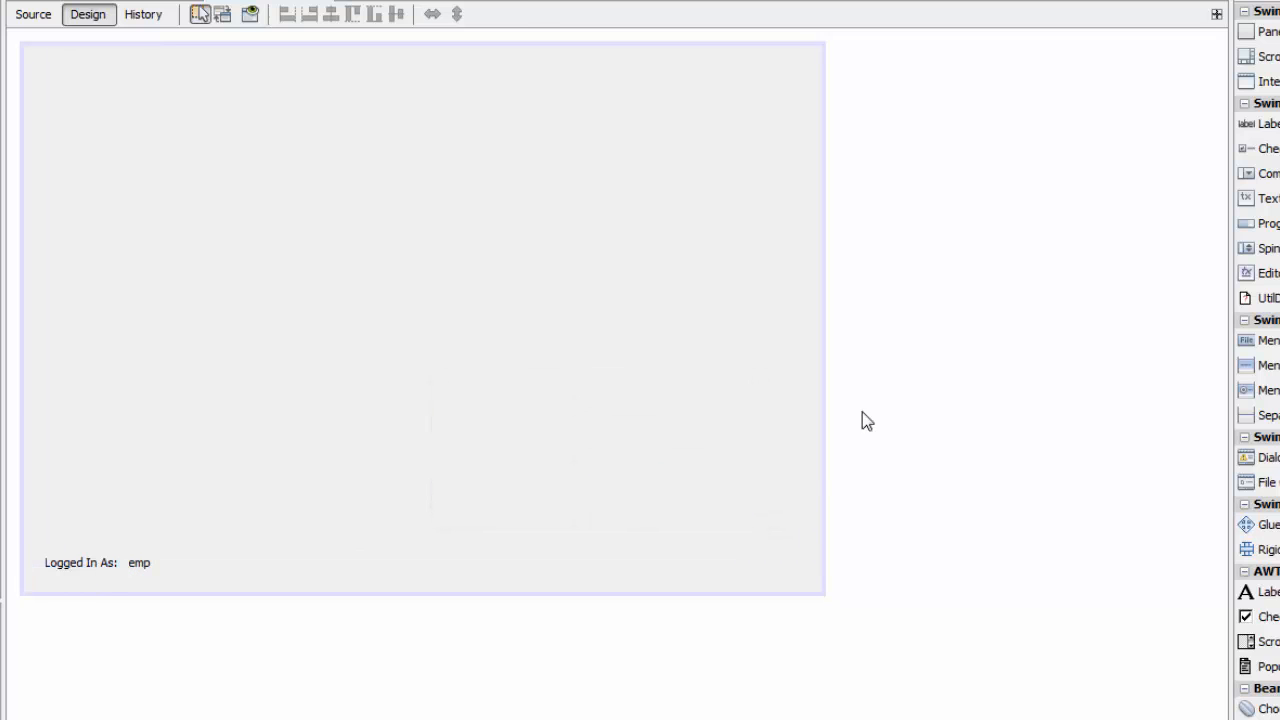
pyautogui.moveTo(32, 14)
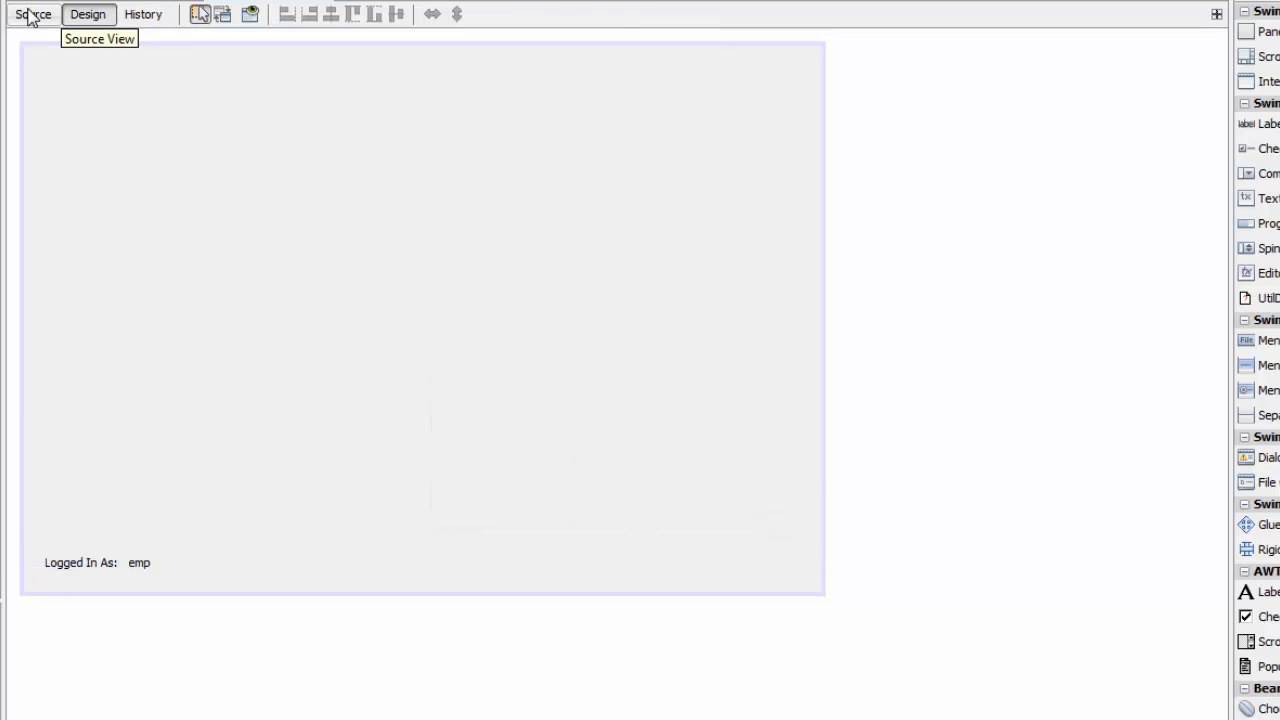
# After initComponents(), add lbl_emp.setText(String.valueOf(Emp.empId).toString()); in the MainMenu constructor.
pyautogui.click(32, 14)
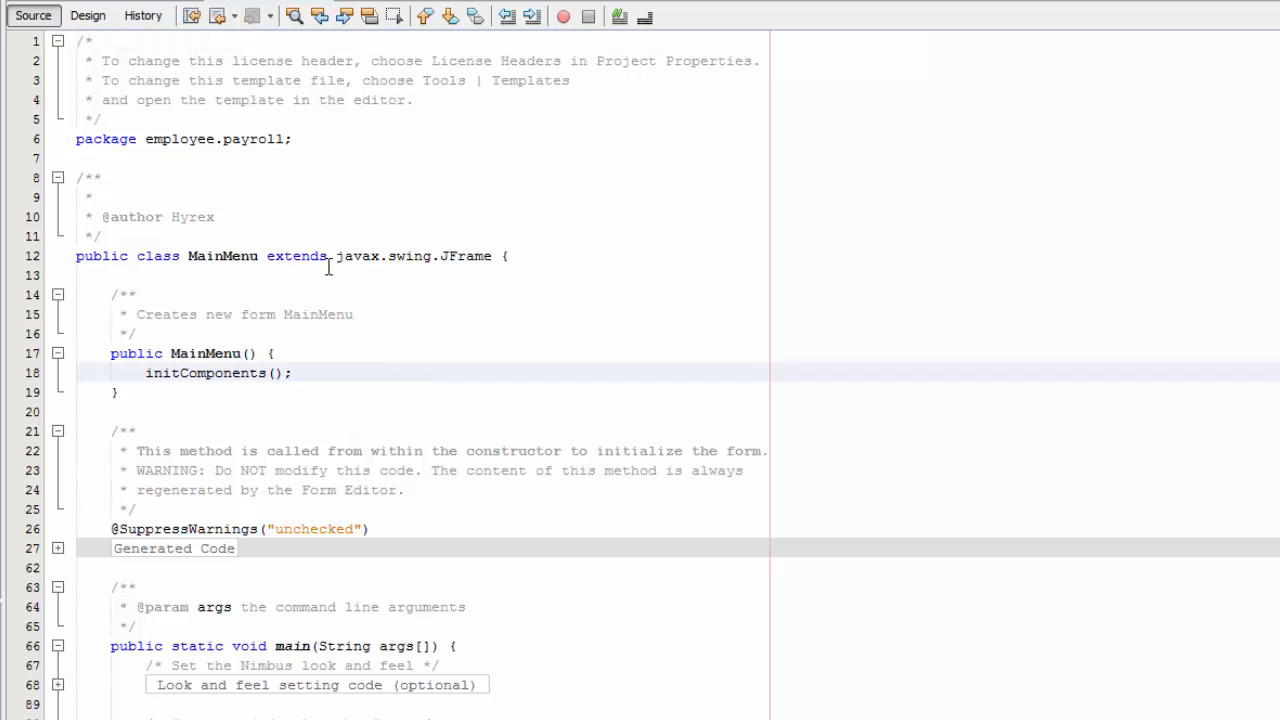
pyautogui.scroll(-3)
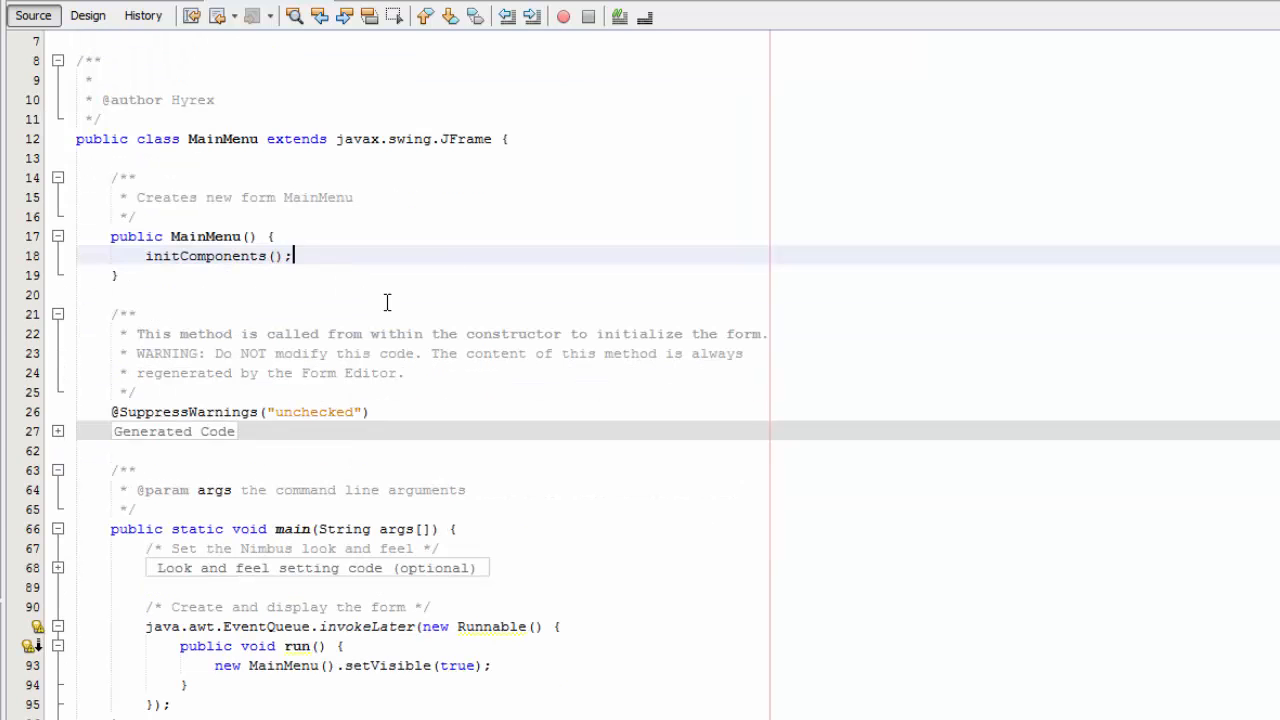
pyautogui.moveTo(552, 280)
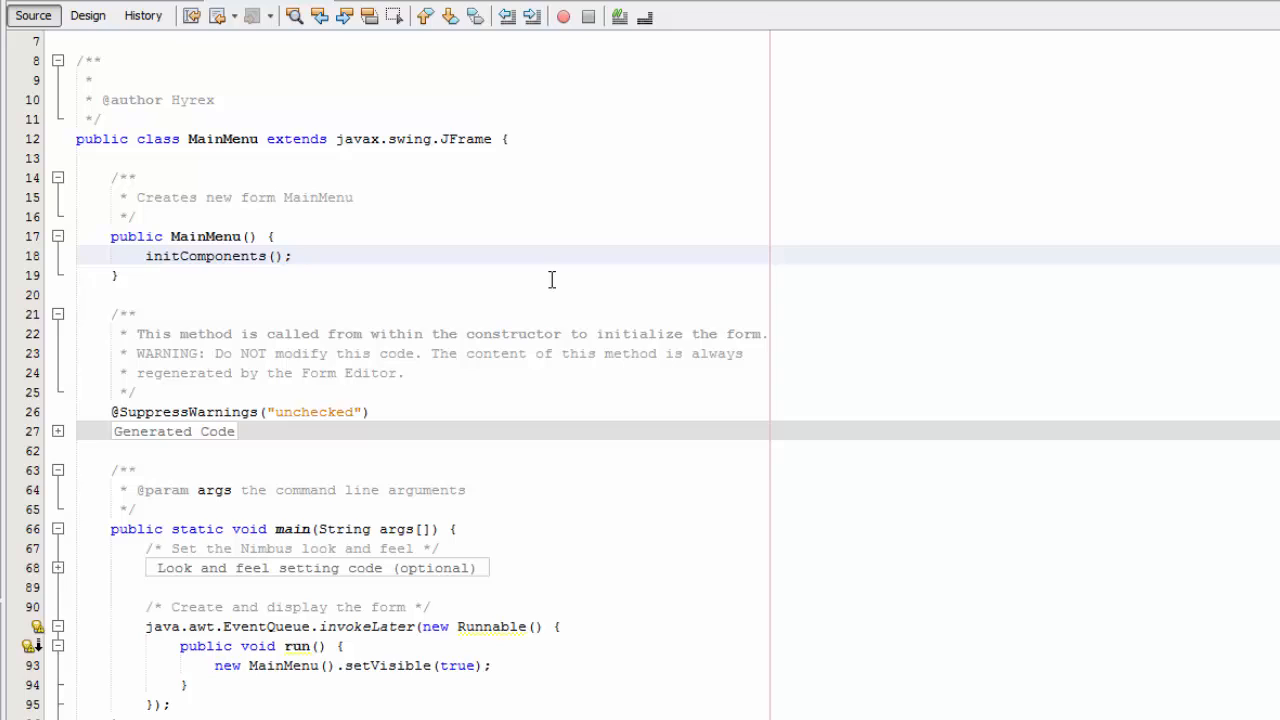
pyautogui.write('lbl')
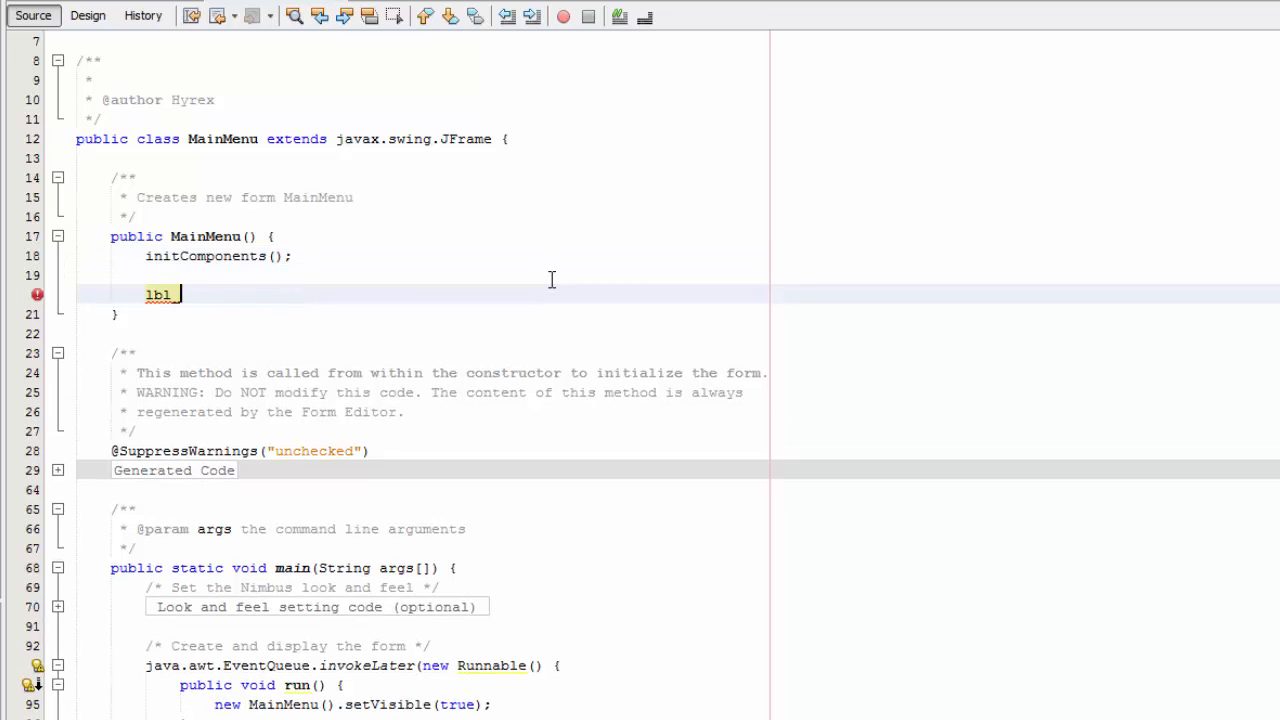
pyautogui.write('_em')
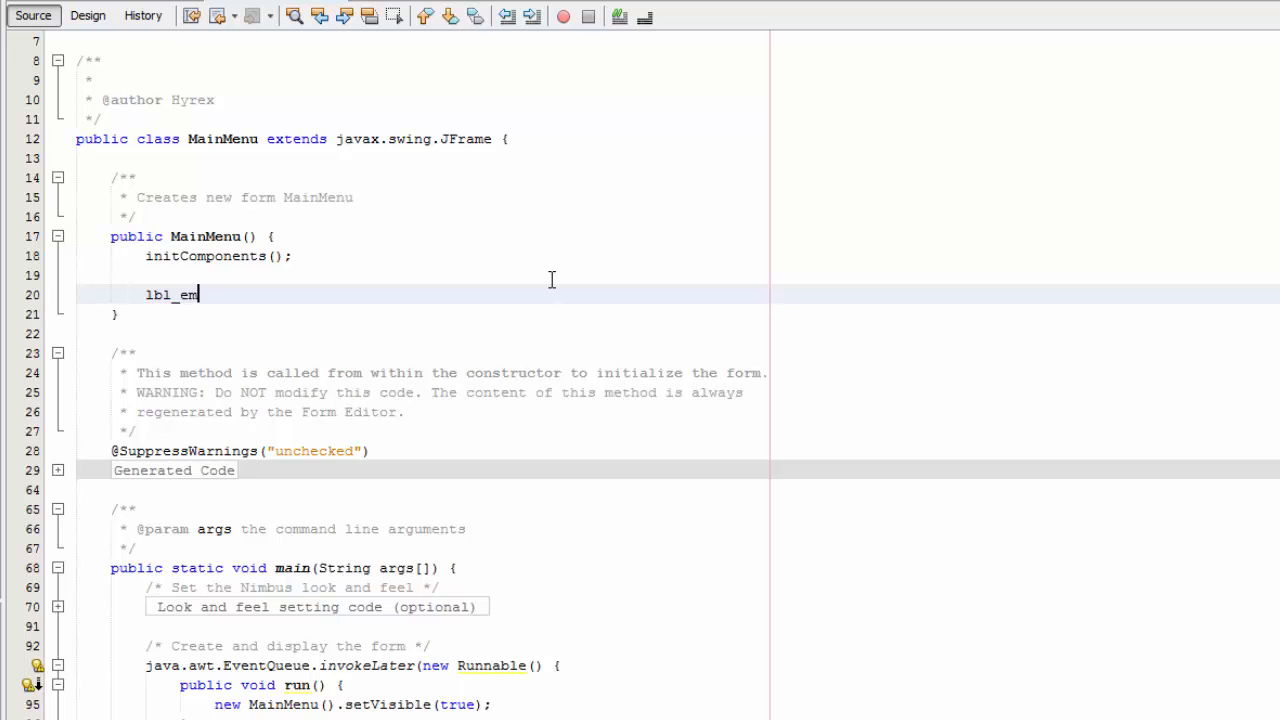
pyautogui.write('.setText(String);')
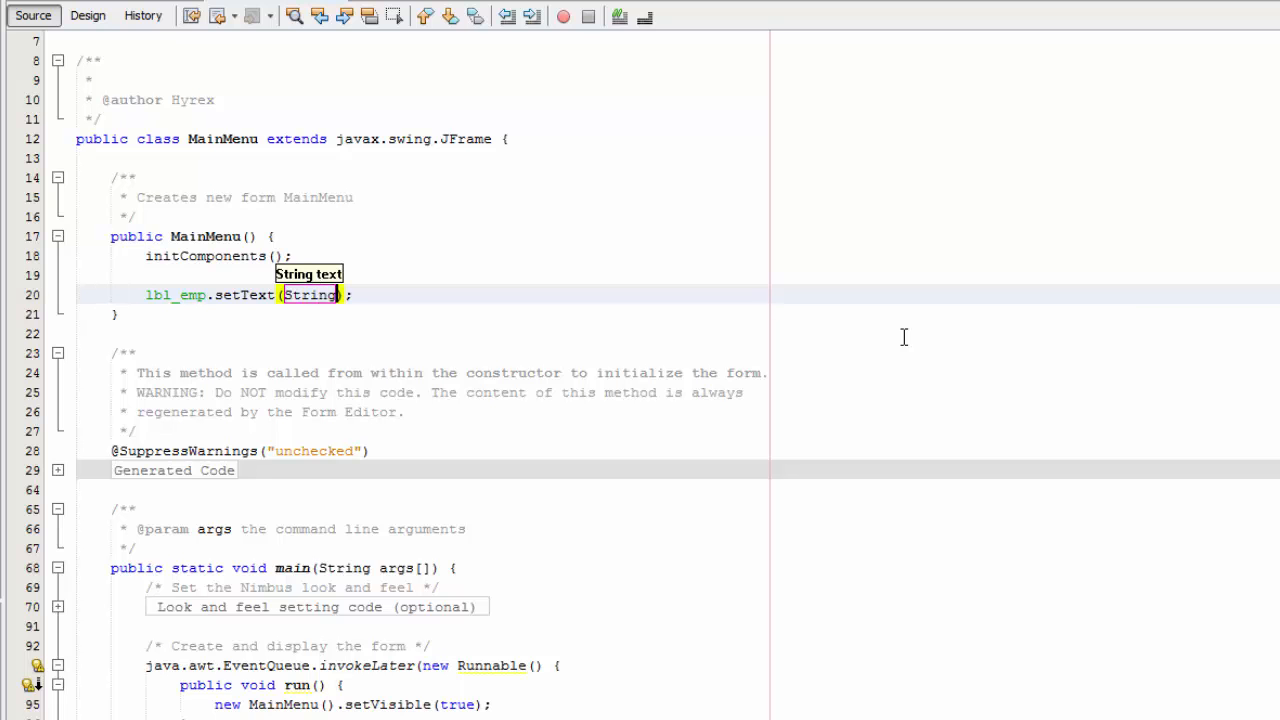
pyautogui.write('Val')
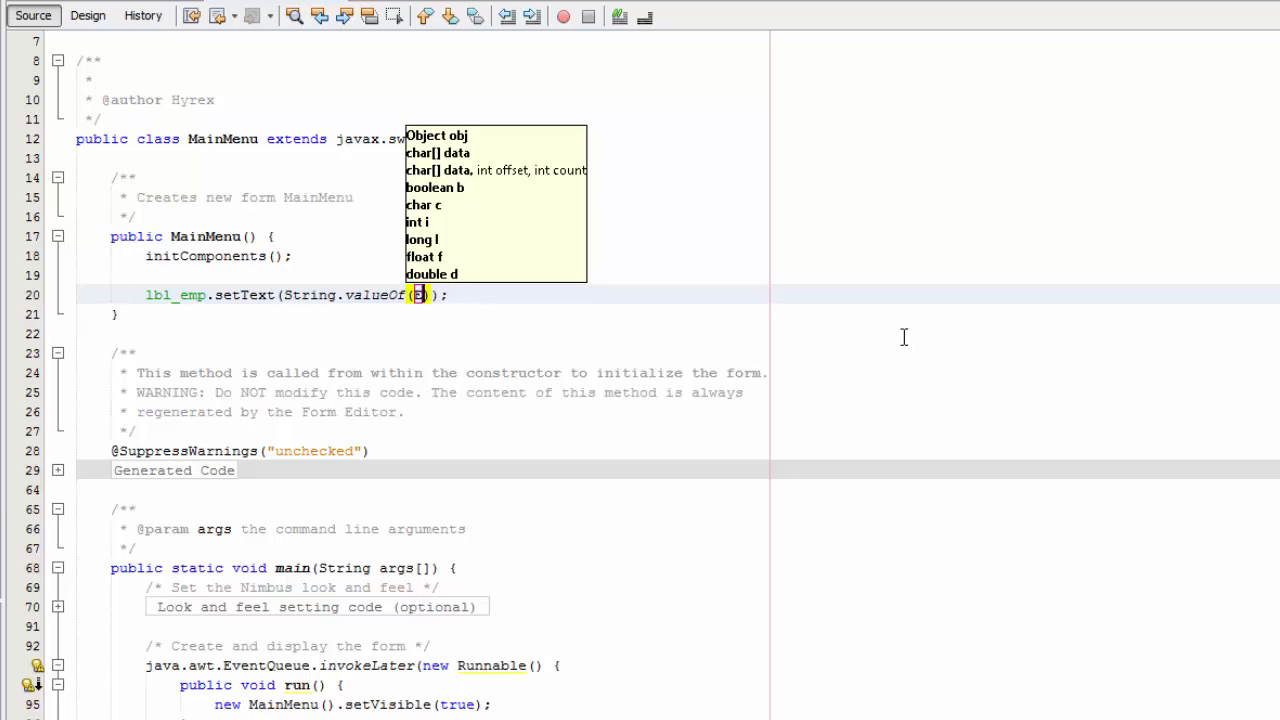
pyautogui.write('Emp.empId')
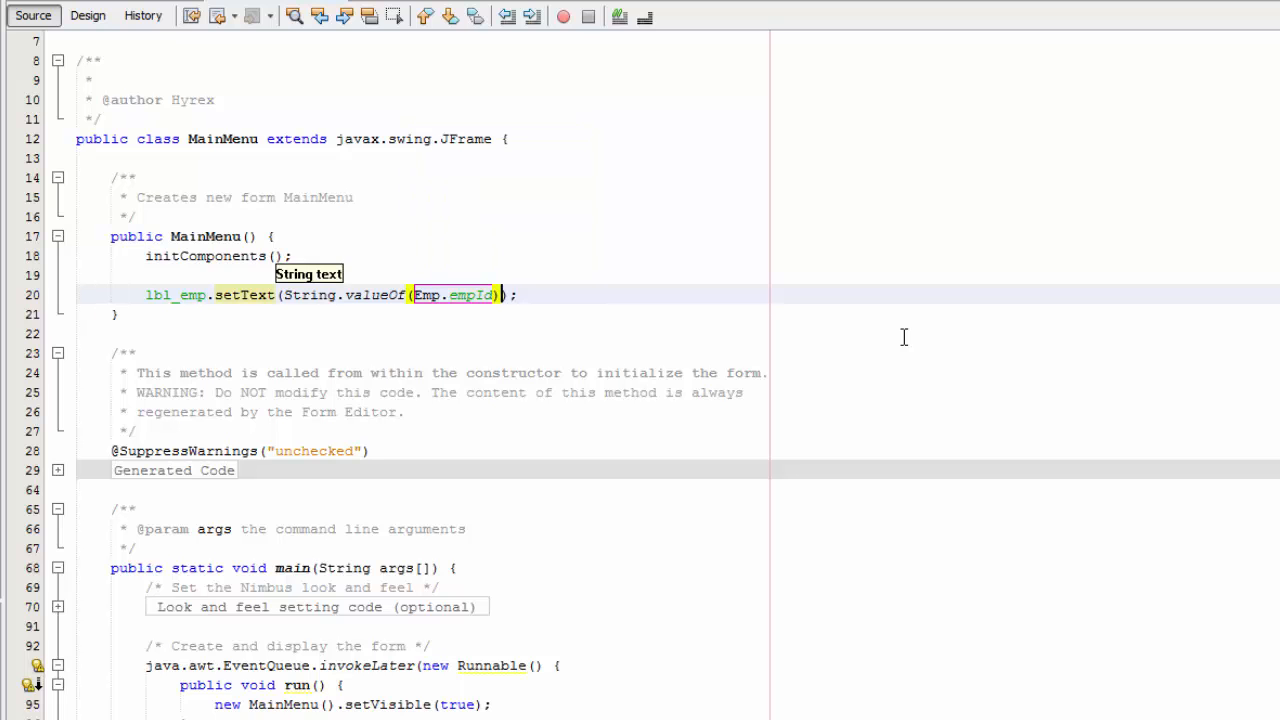
pyautogui.write('.toString()')
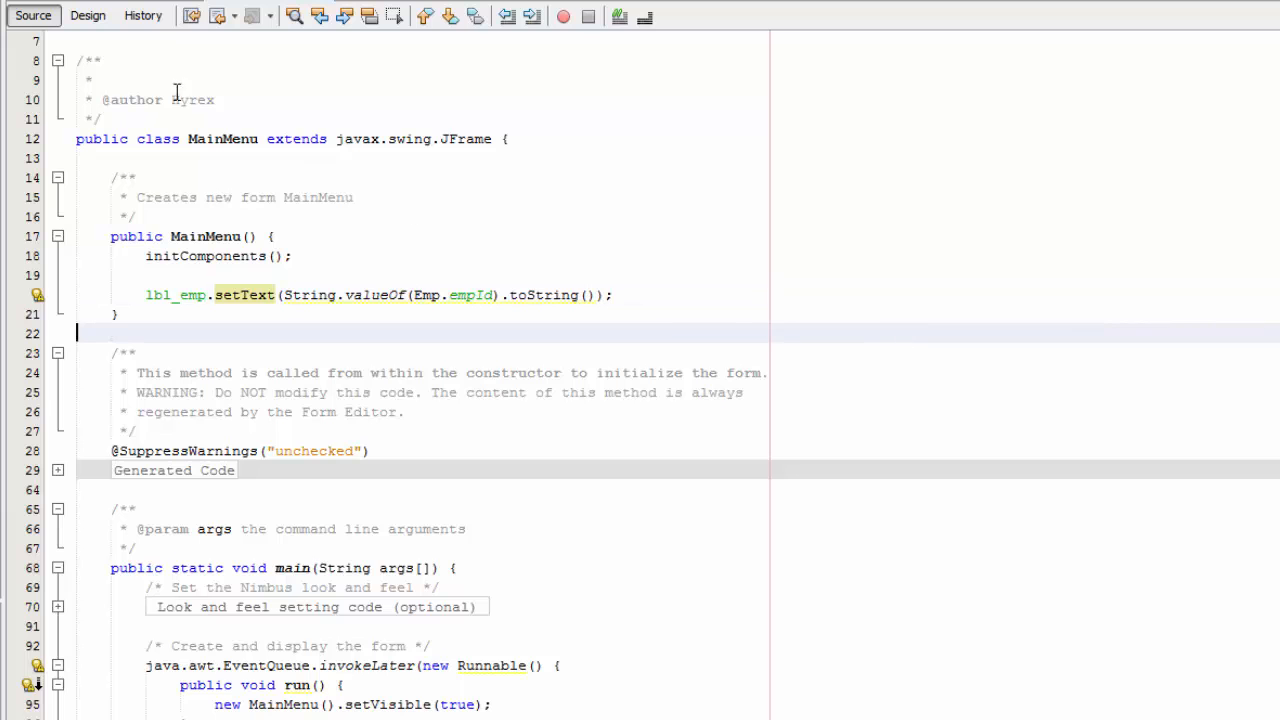
# Inside while(rs.next()) add int id = rs.getInt(1); and Emp.empId = id; in the login code.
pyautogui.click(88, 14)
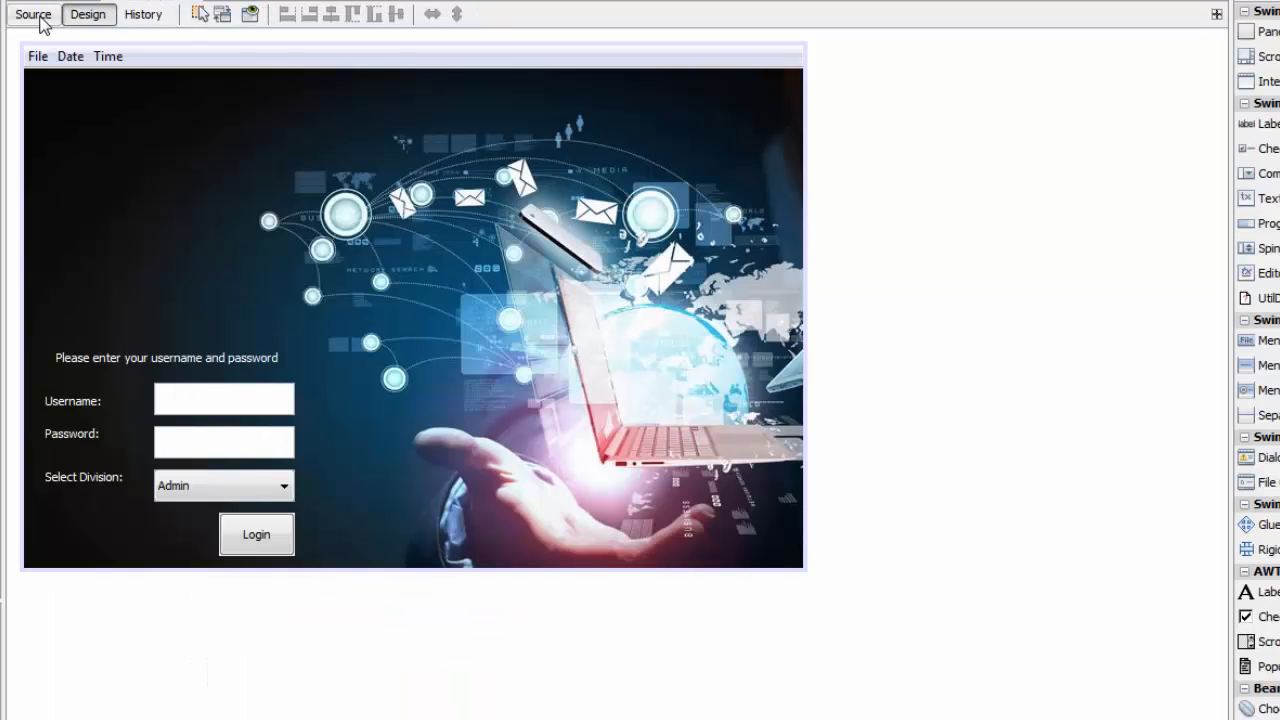
pyautogui.moveTo(32, 14)
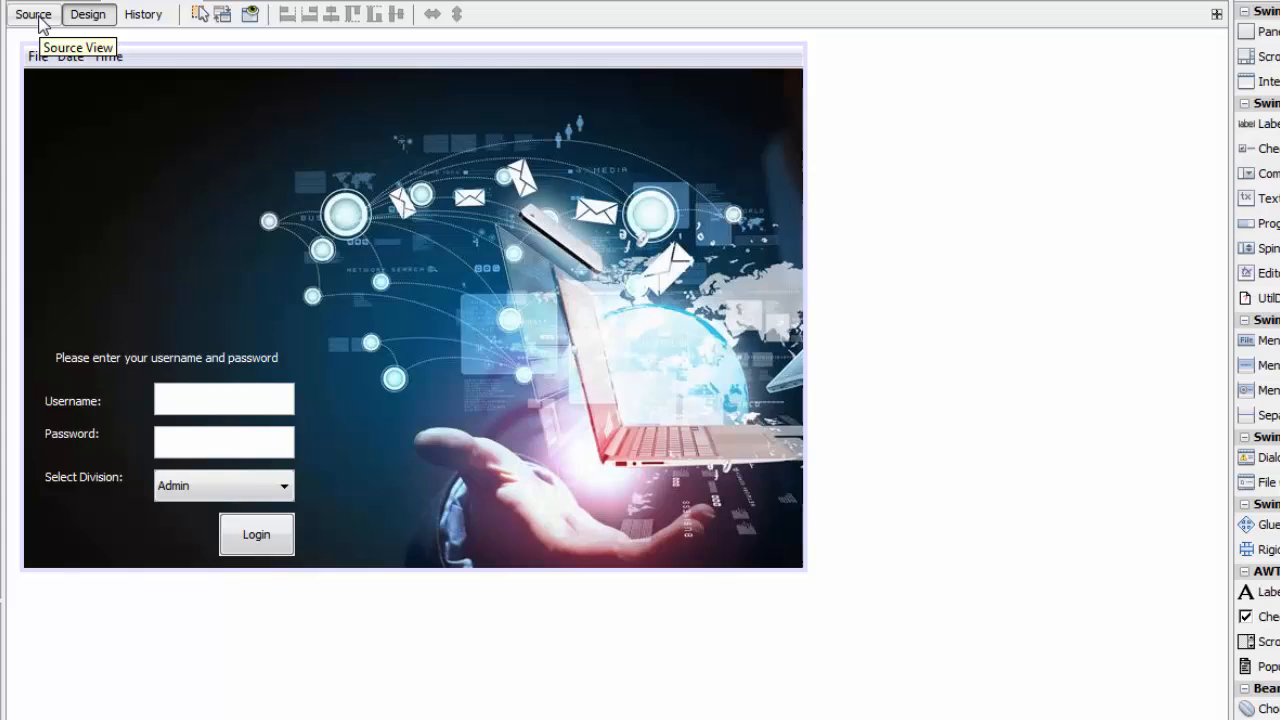
pyautogui.click(32, 16)
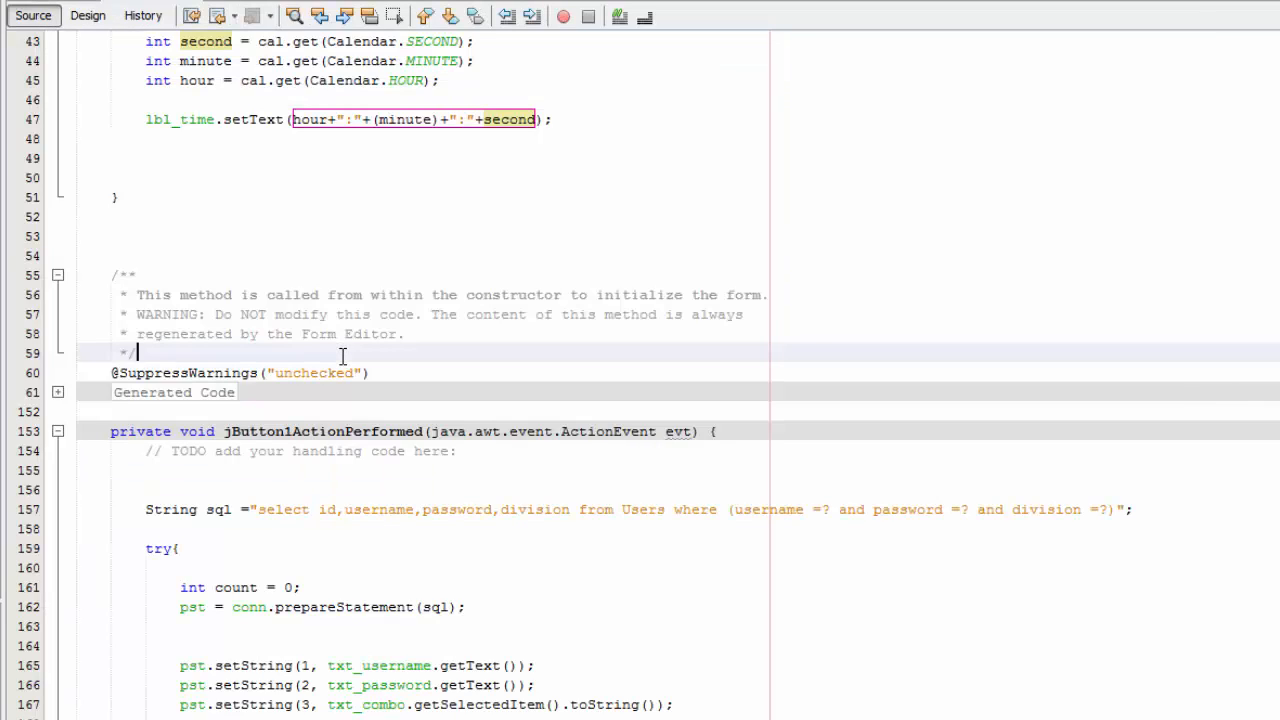
pyautogui.scroll(-3)
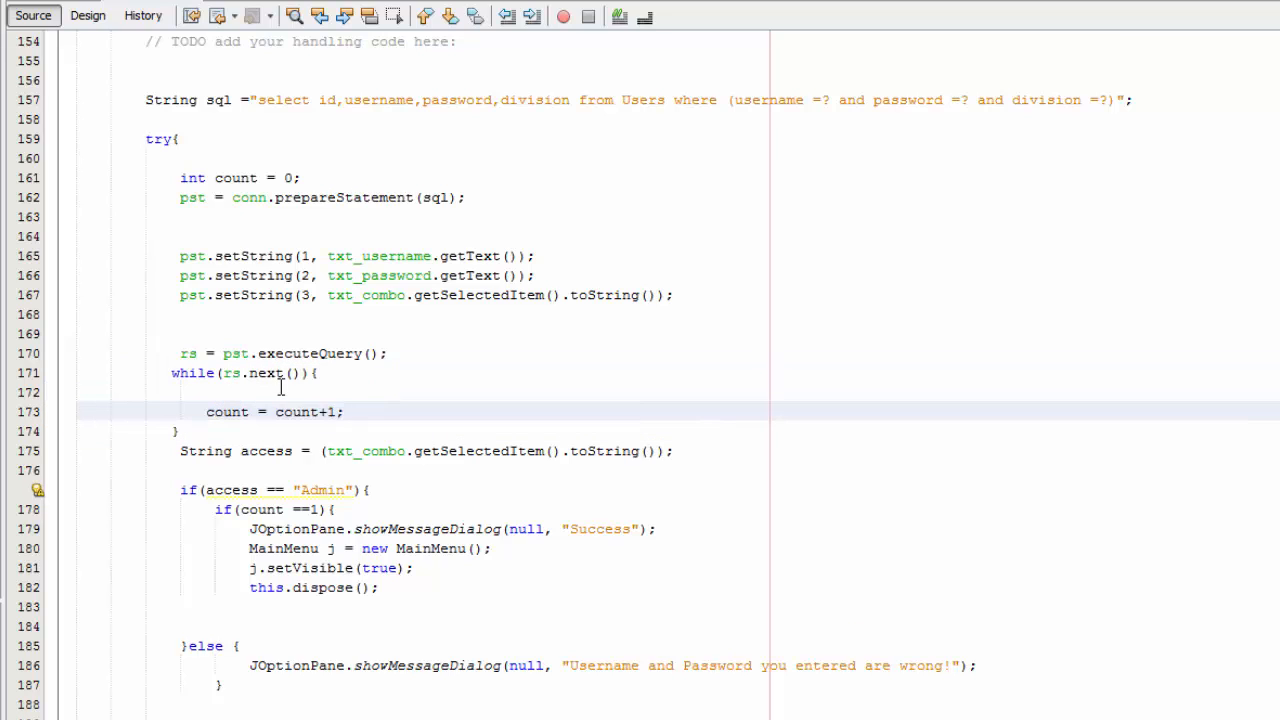
pyautogui.write('int i')
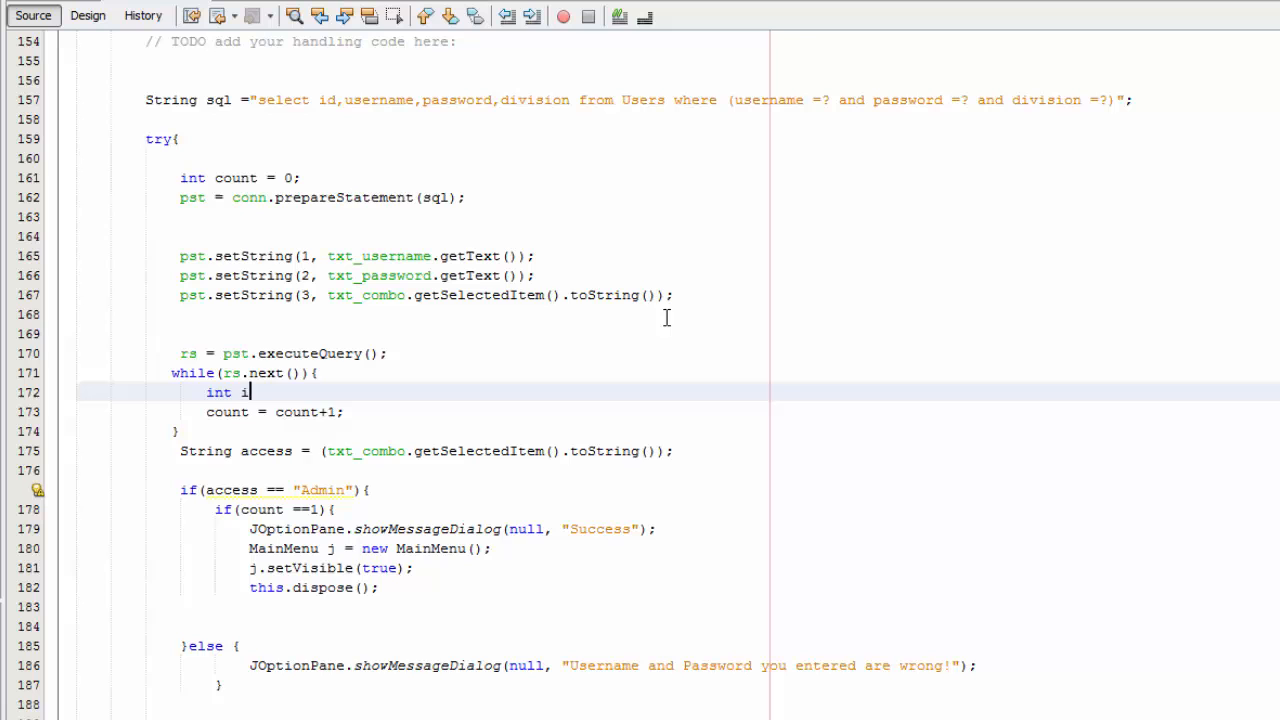
pyautogui.write('id =')
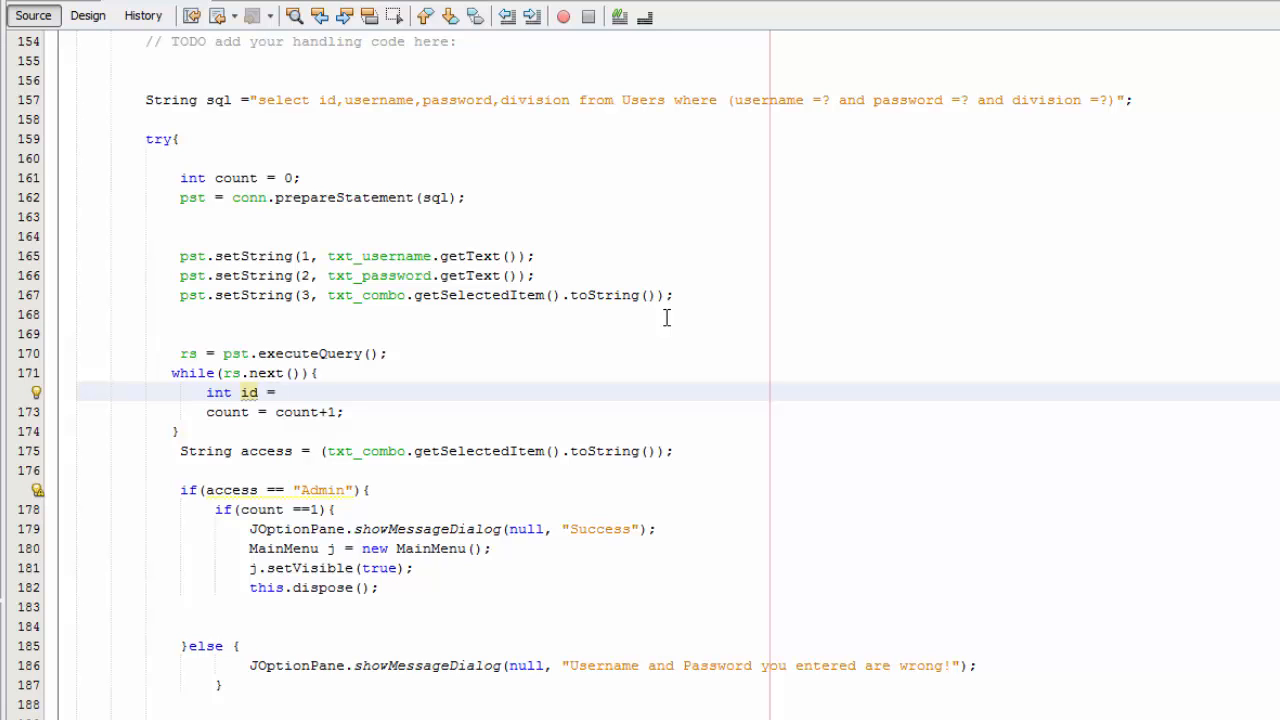
pyautogui.write('rs.')
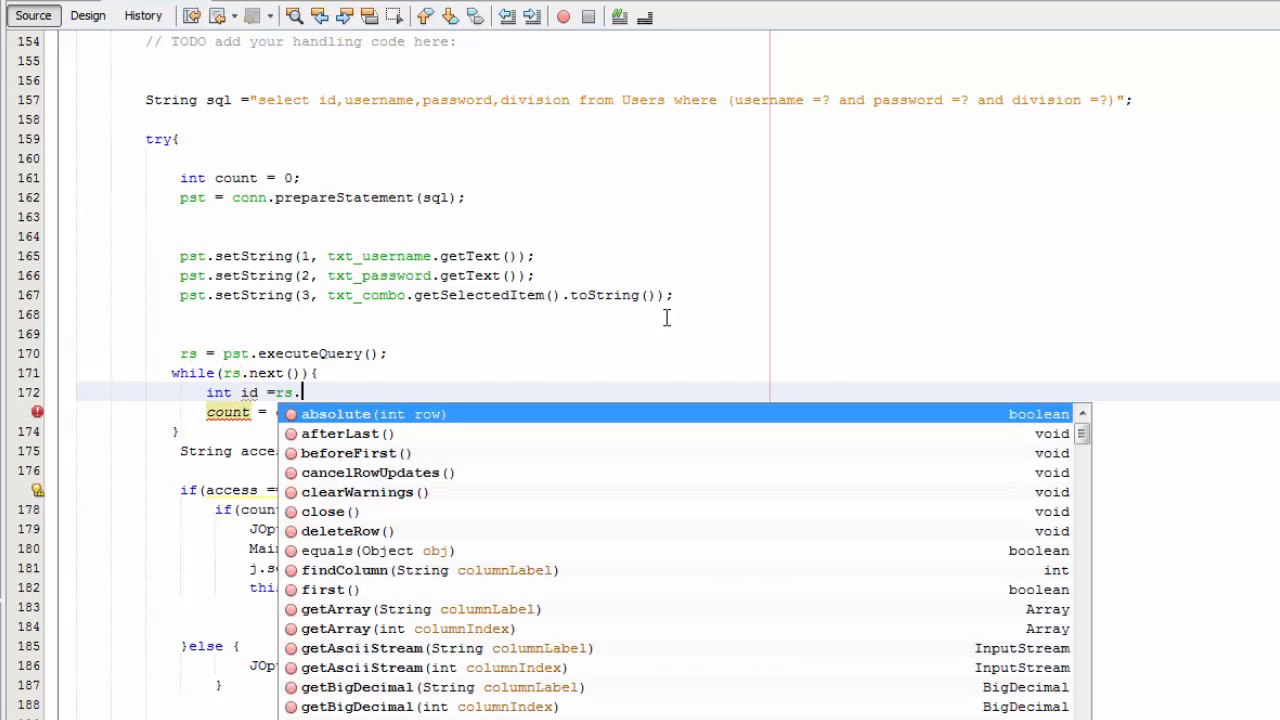
pyautogui.write('getInt(1);')
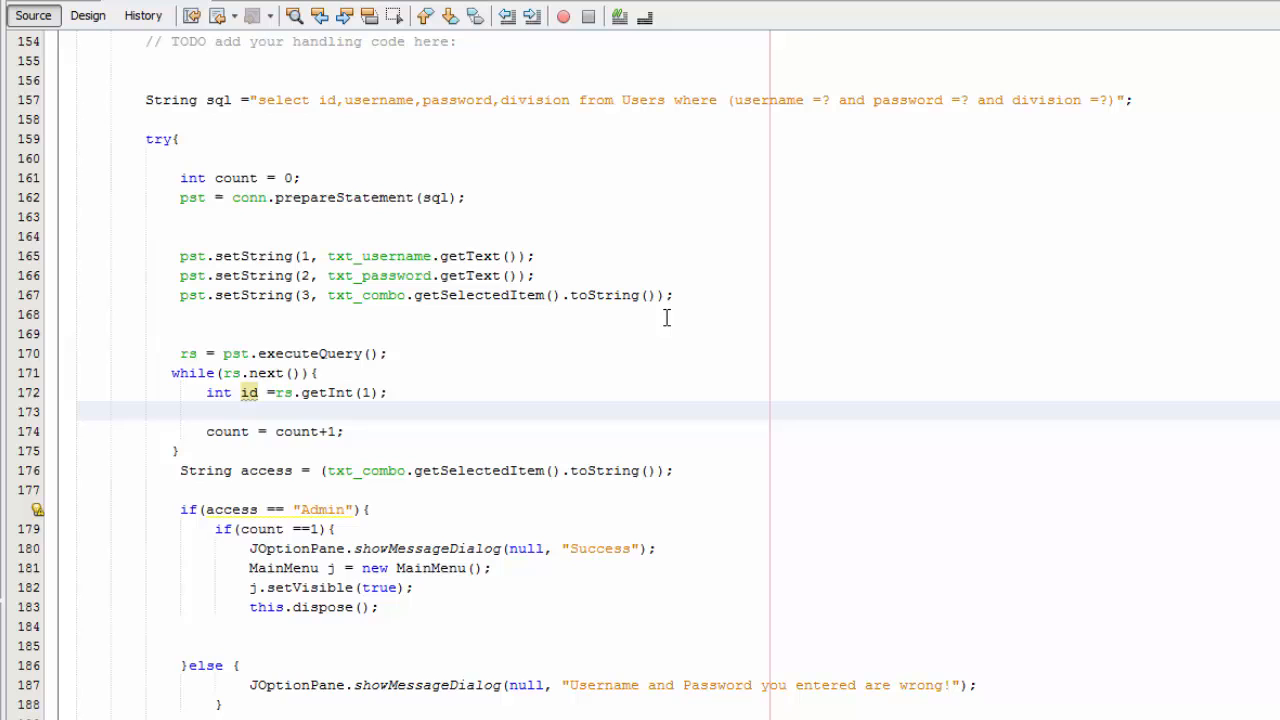
pyautogui.write('Emp.empId')
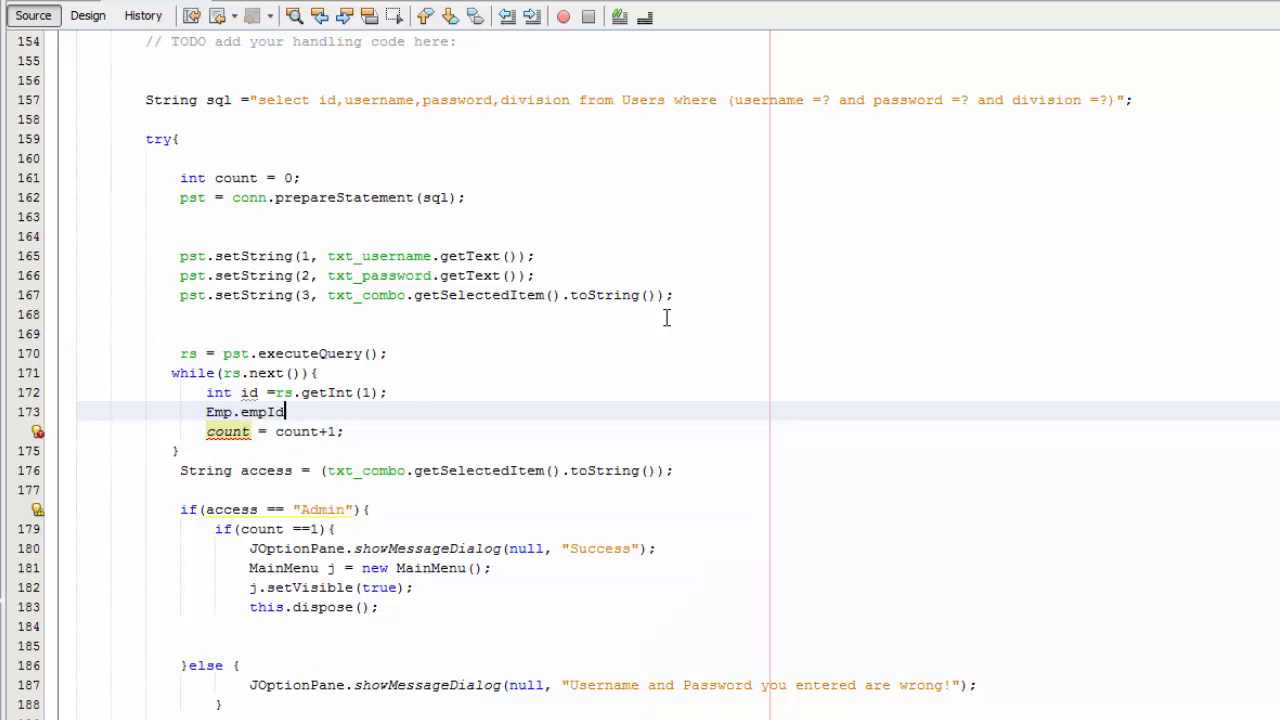
pyautogui.write('= id;')
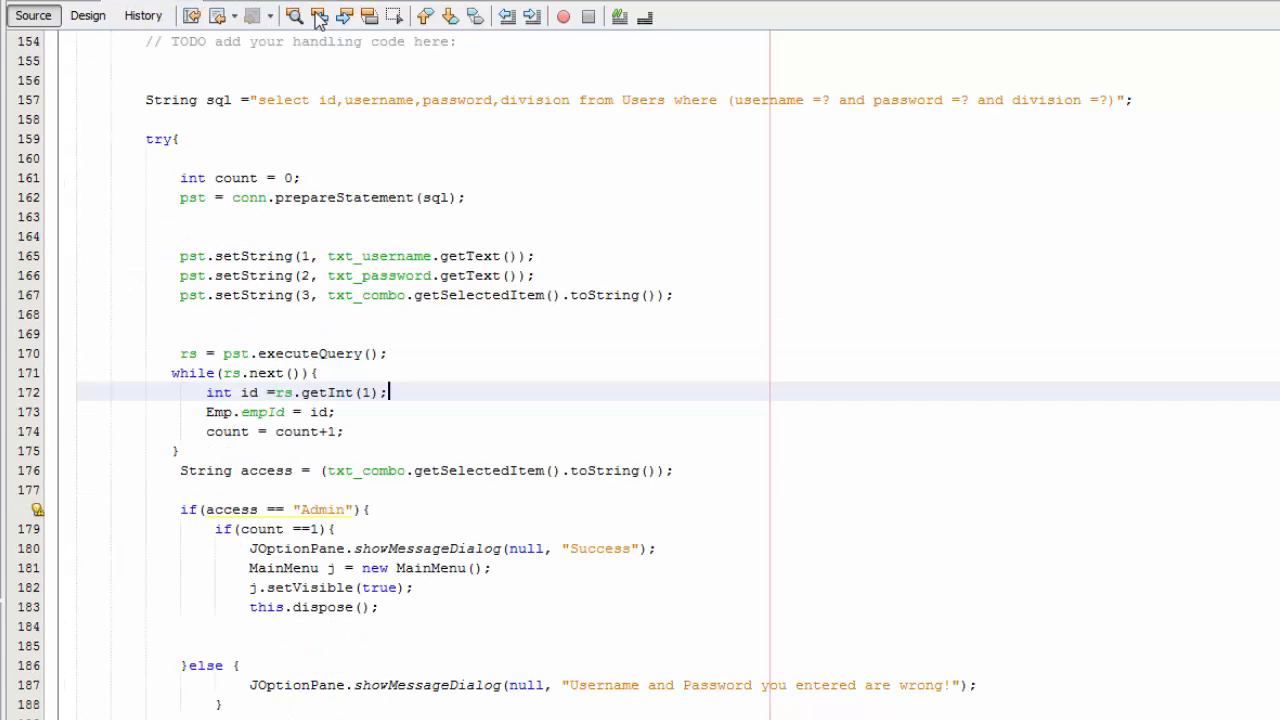
pyautogui.moveTo(88, 16)
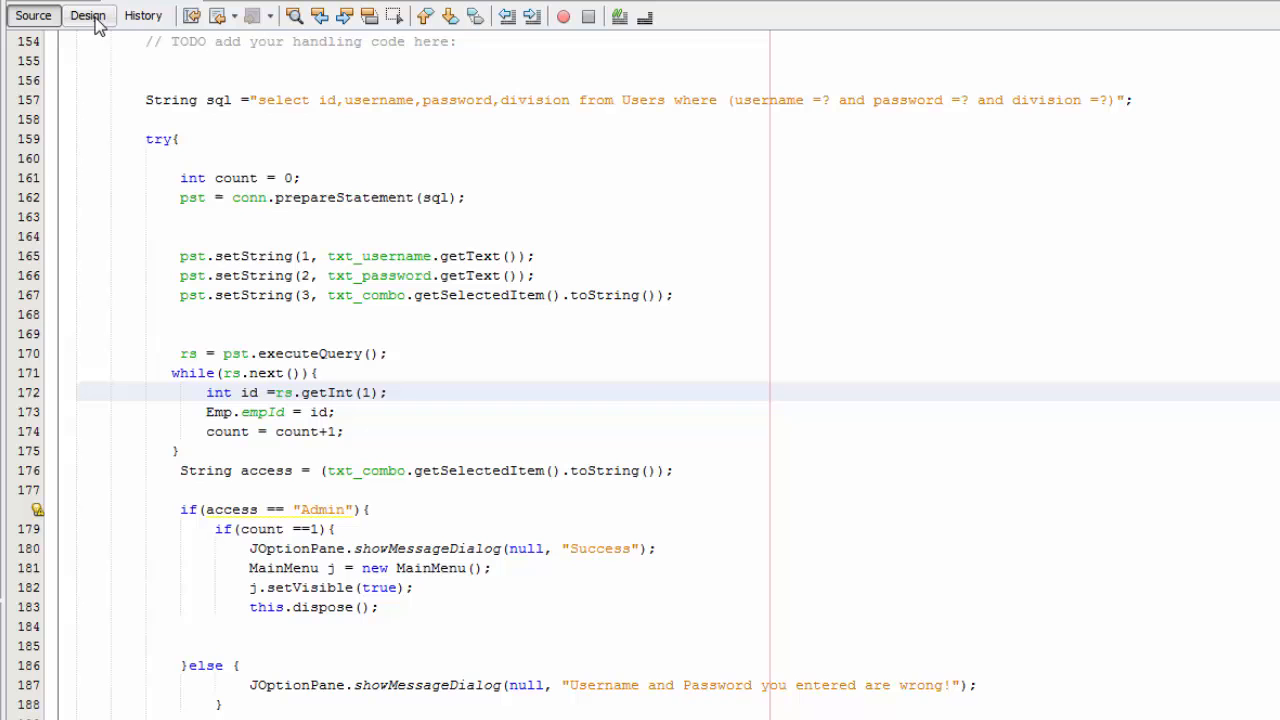
# Run the login form and attempt Admin/123, dismissing the wrong-credentials message.
pyautogui.rightClick(460, 216)
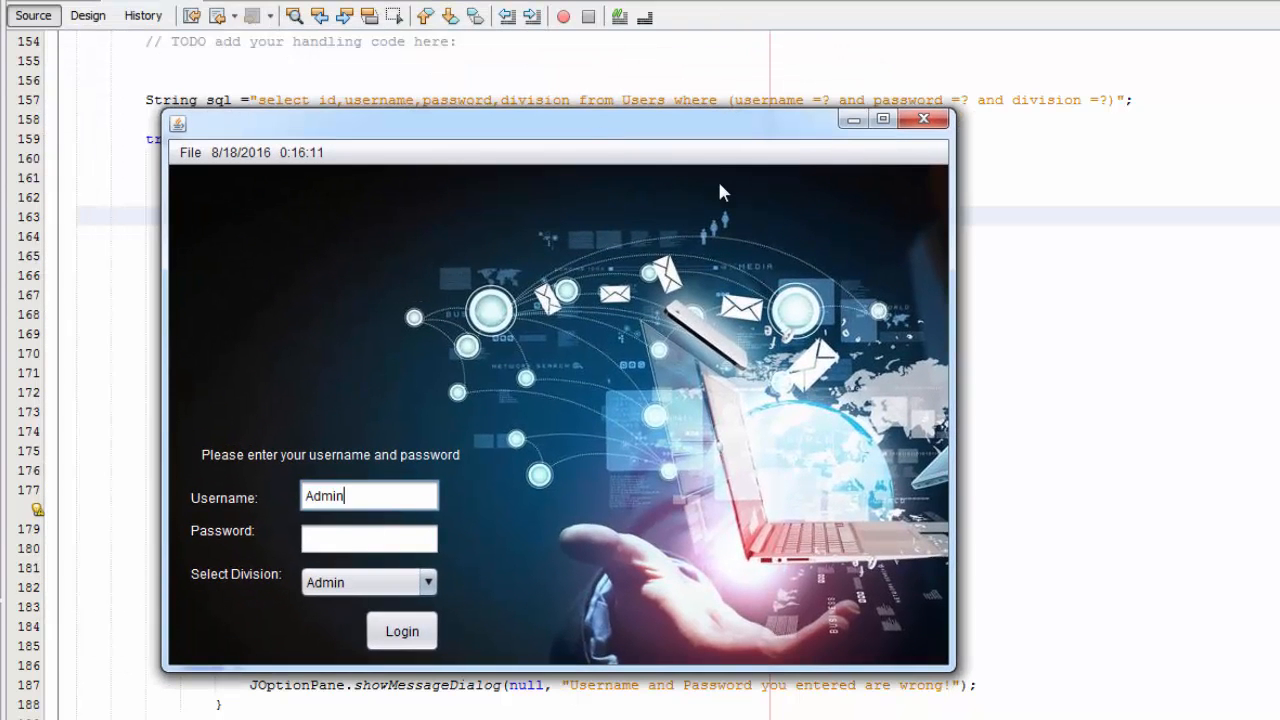
pyautogui.write('Passwor')
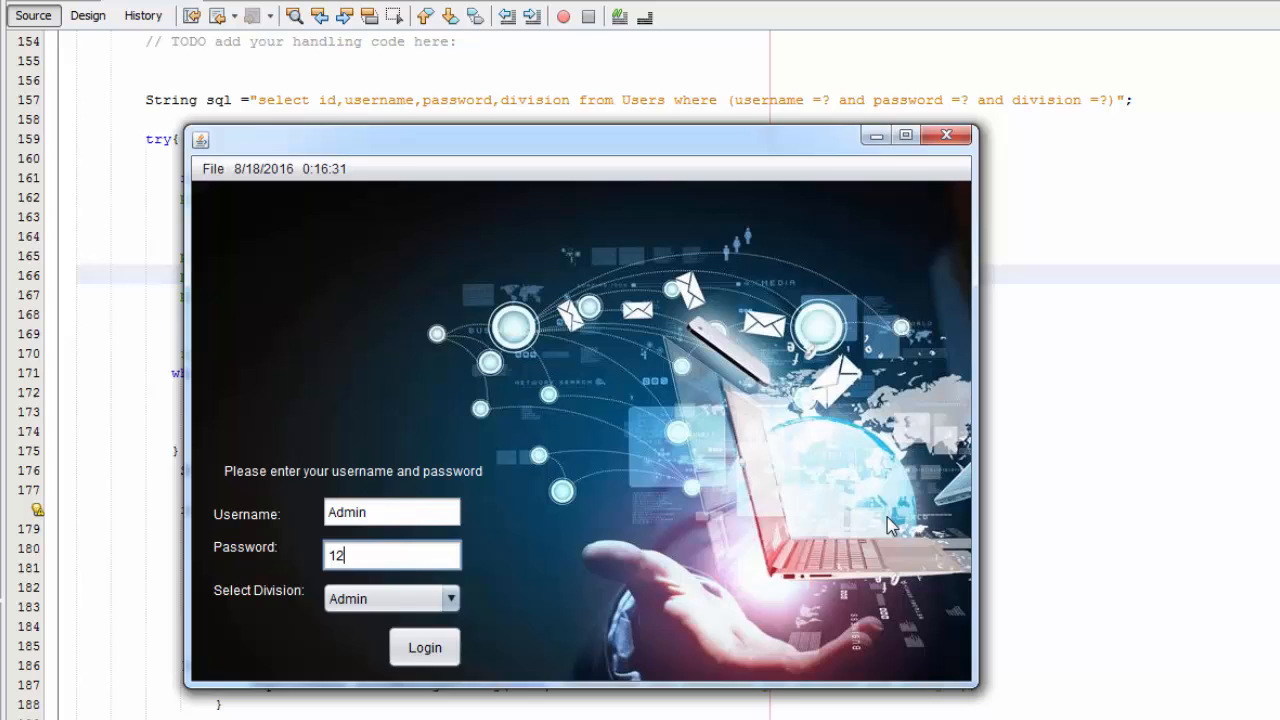
pyautogui.click(424, 648)
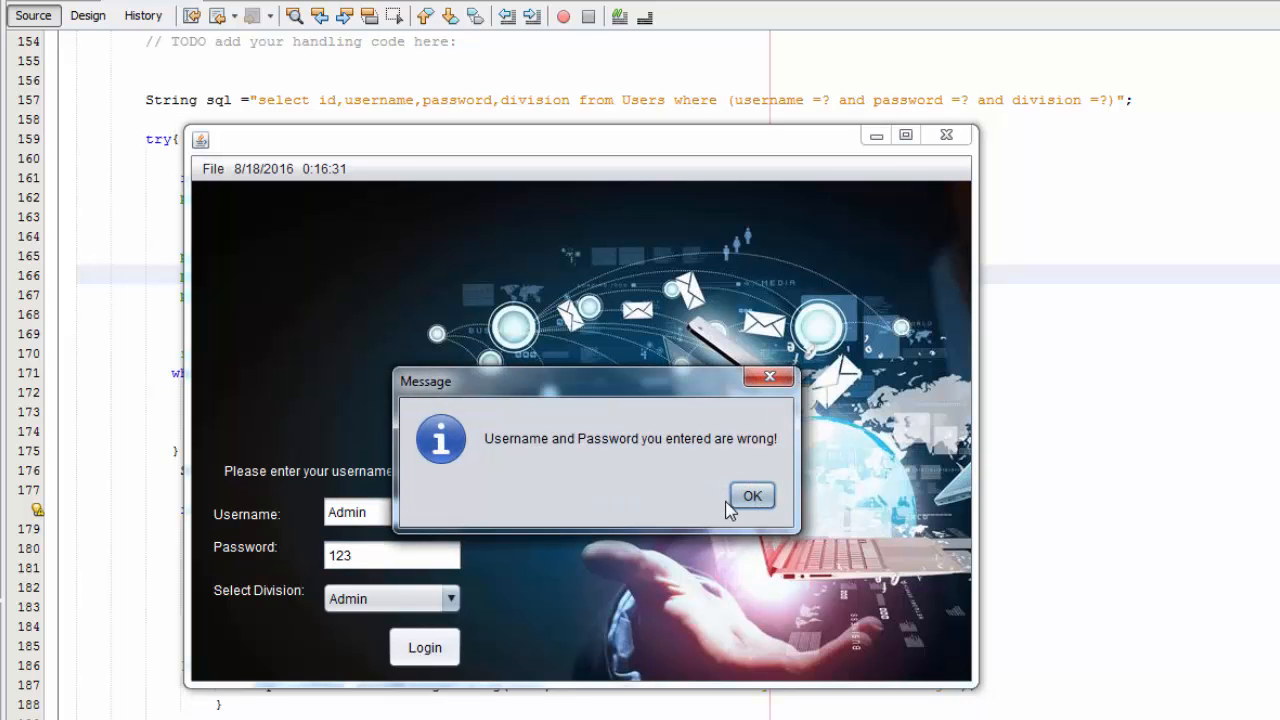
pyautogui.click(752, 496)
pyautogui.write('Jo')
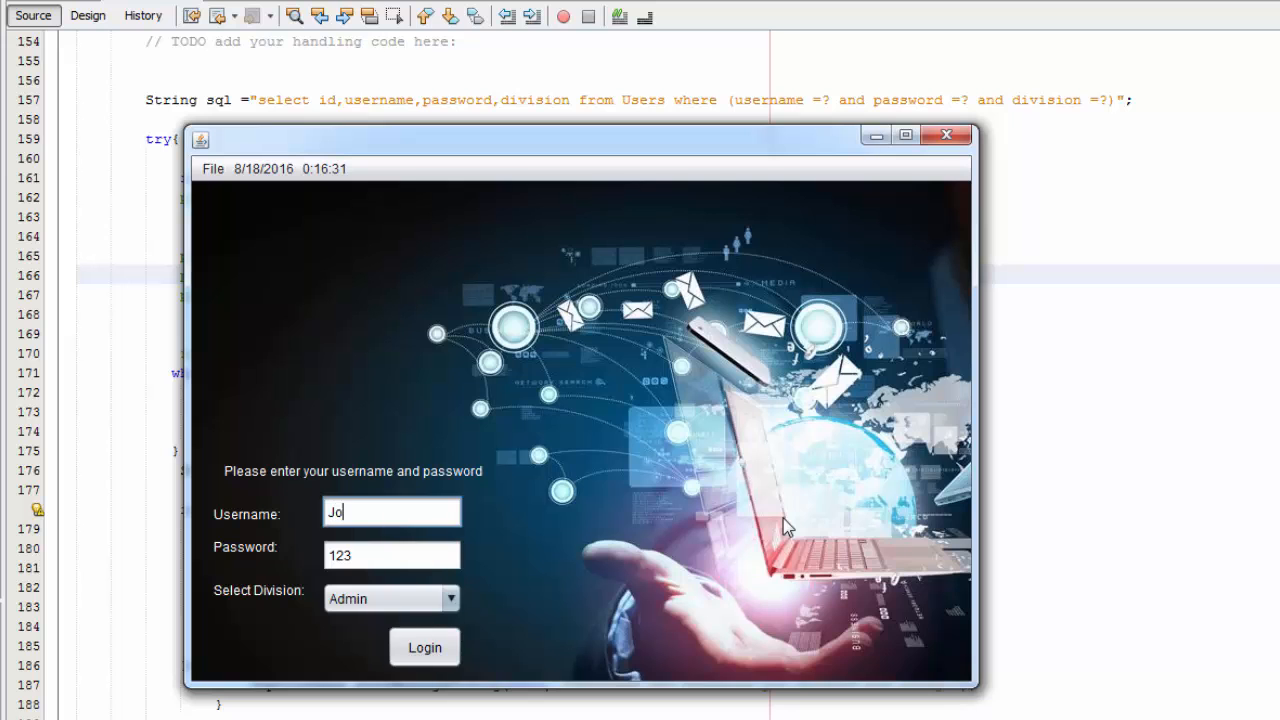
# Log in as the second user Jon, reaching MainMenu showing 'Logged In As: 2'.
pyautogui.click(424, 648)
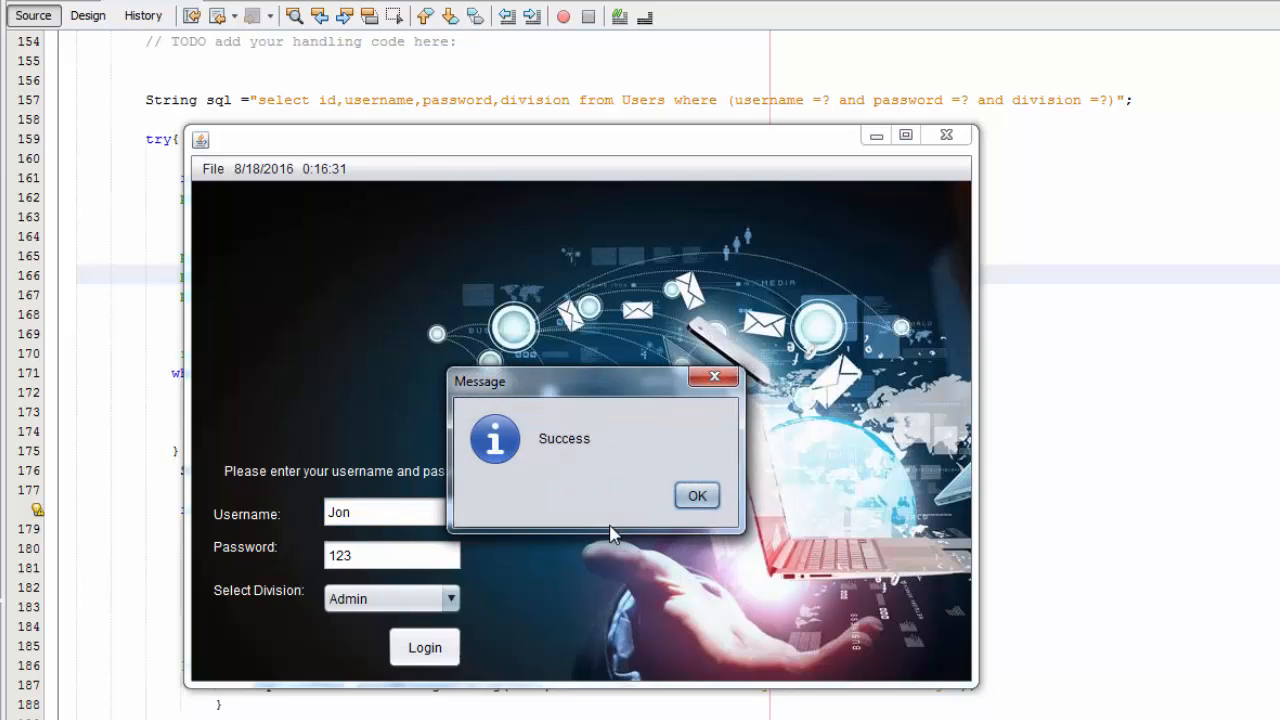
pyautogui.click(696, 496)
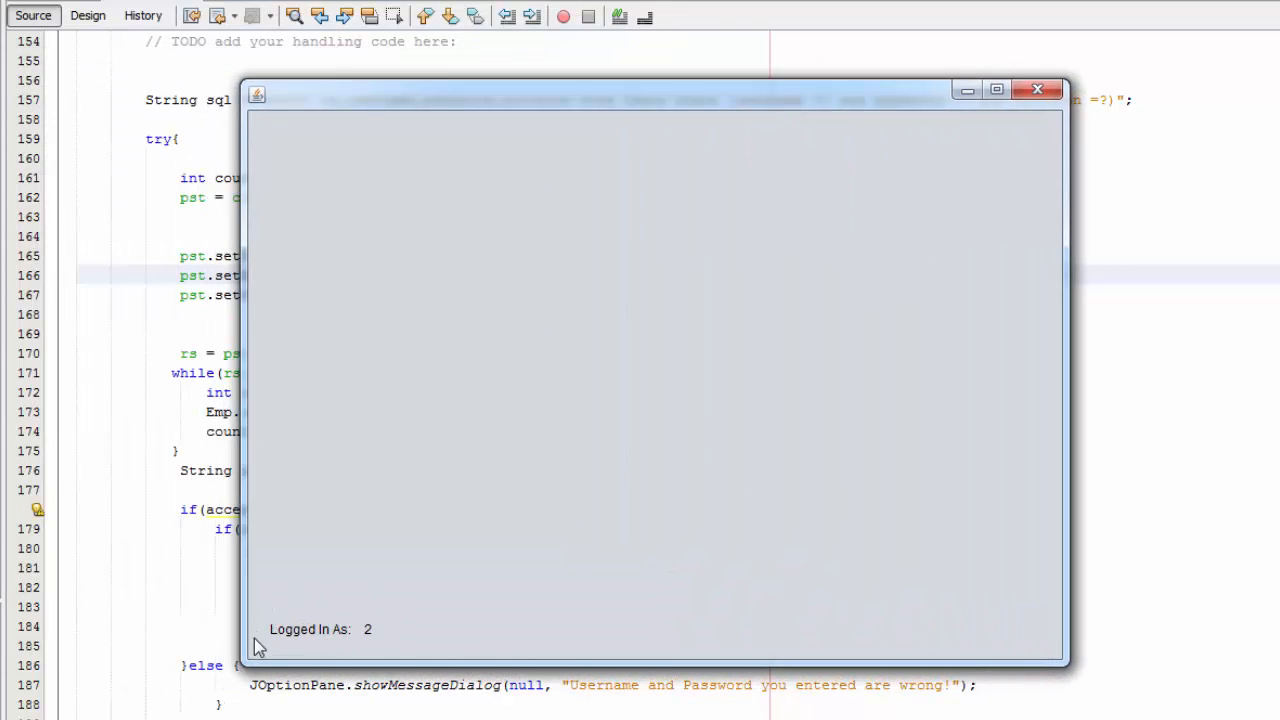
# Check in SQLite Manager that Jon's Users id is 2, then minimize it.
pyautogui.click(1036, 88)
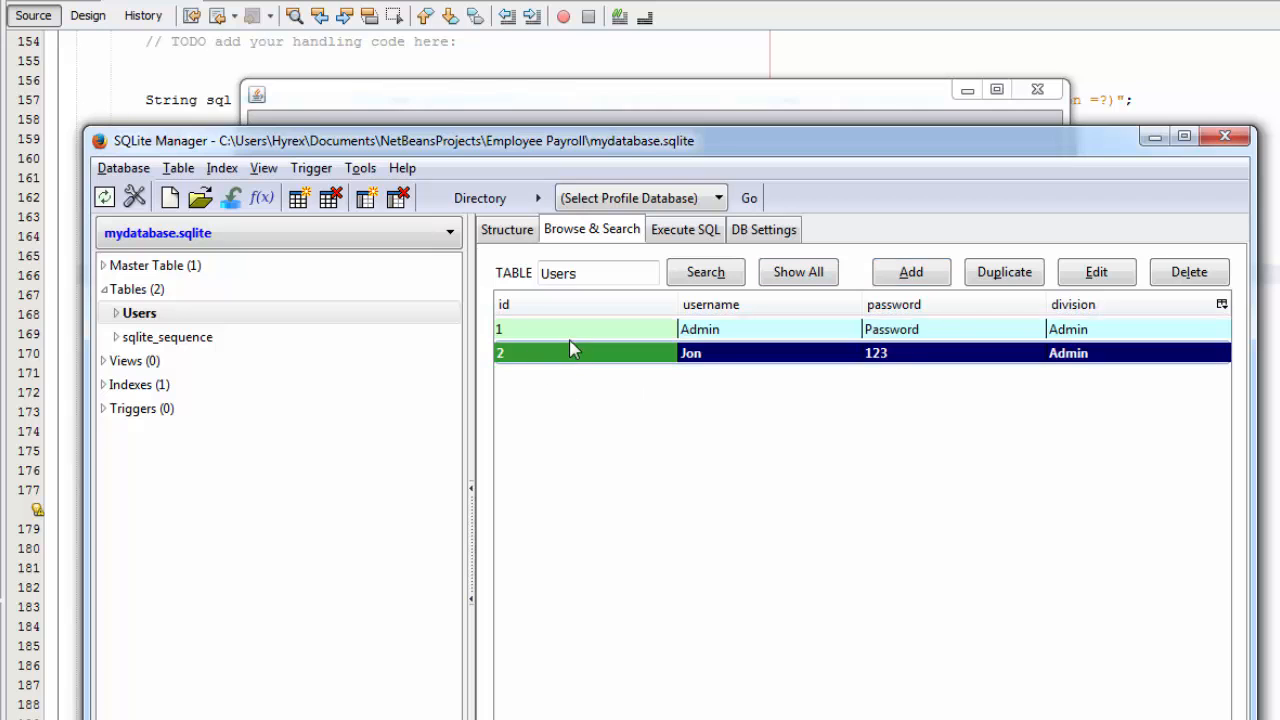
pyautogui.click(584, 328)
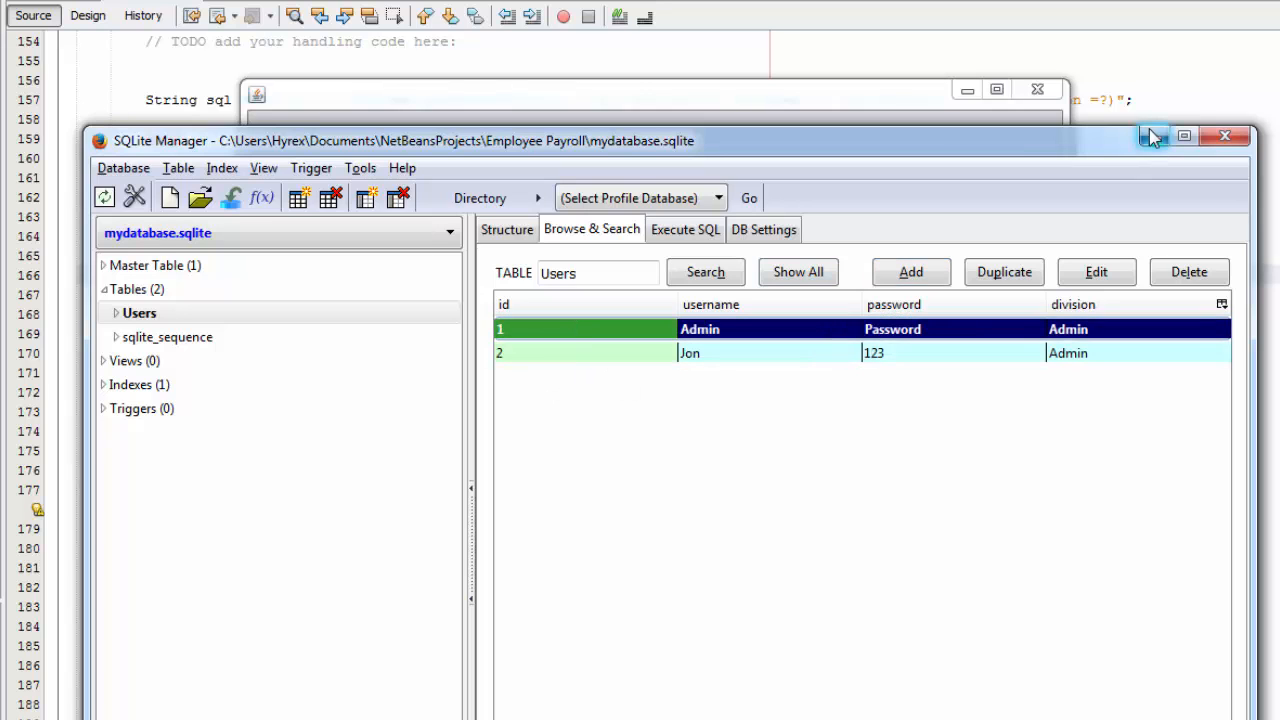
pyautogui.click(1224, 136)
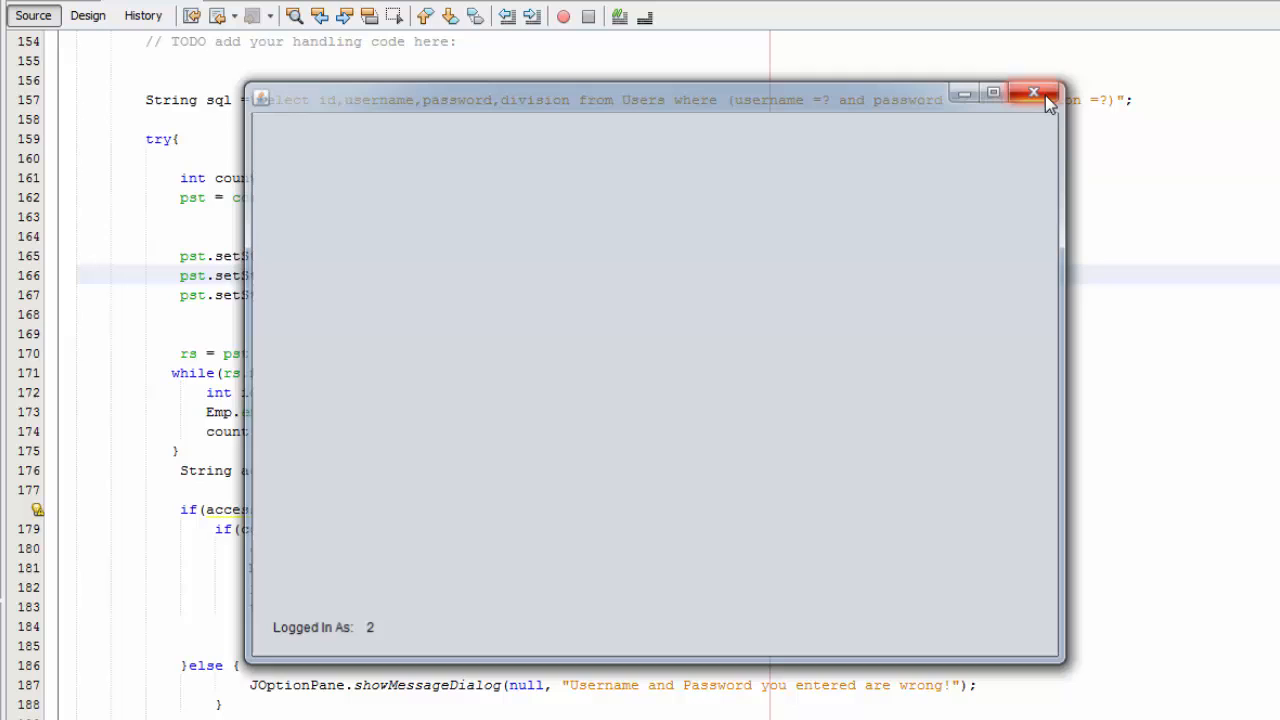
# Close the running MainMenu window, leaving the login code visible.
pyautogui.click(1032, 92)
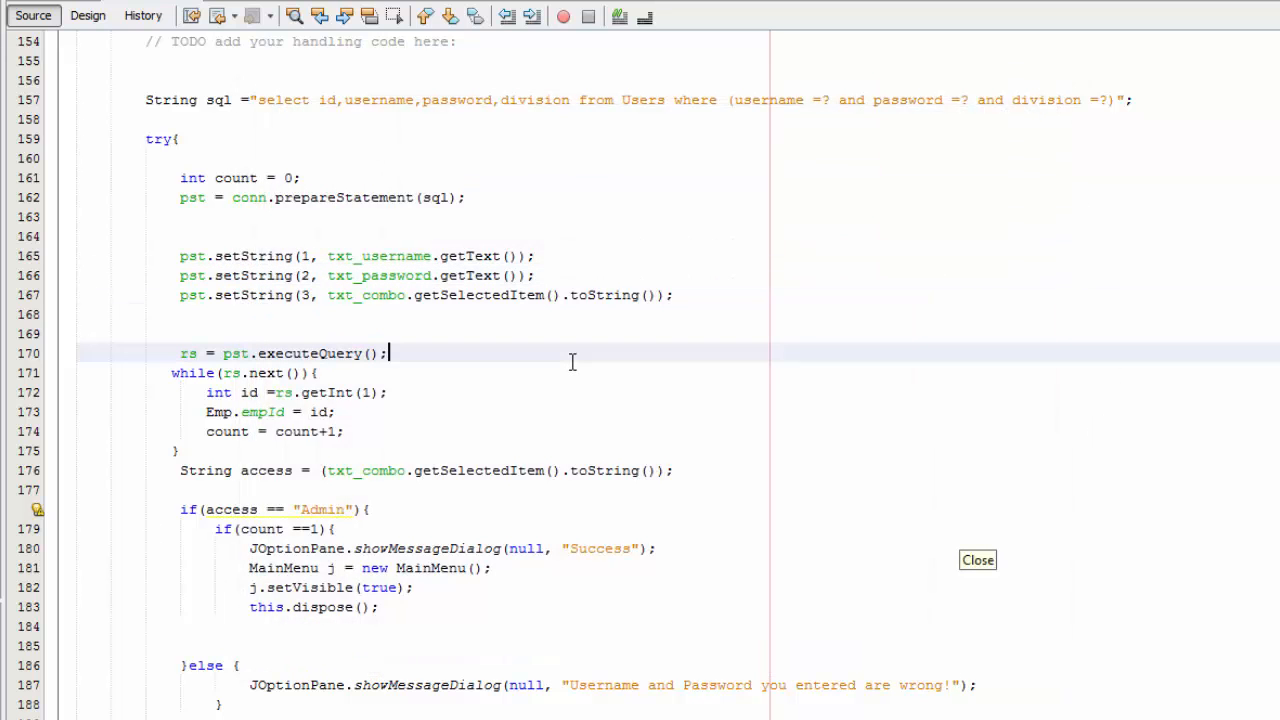
pyautogui.click(976, 560)
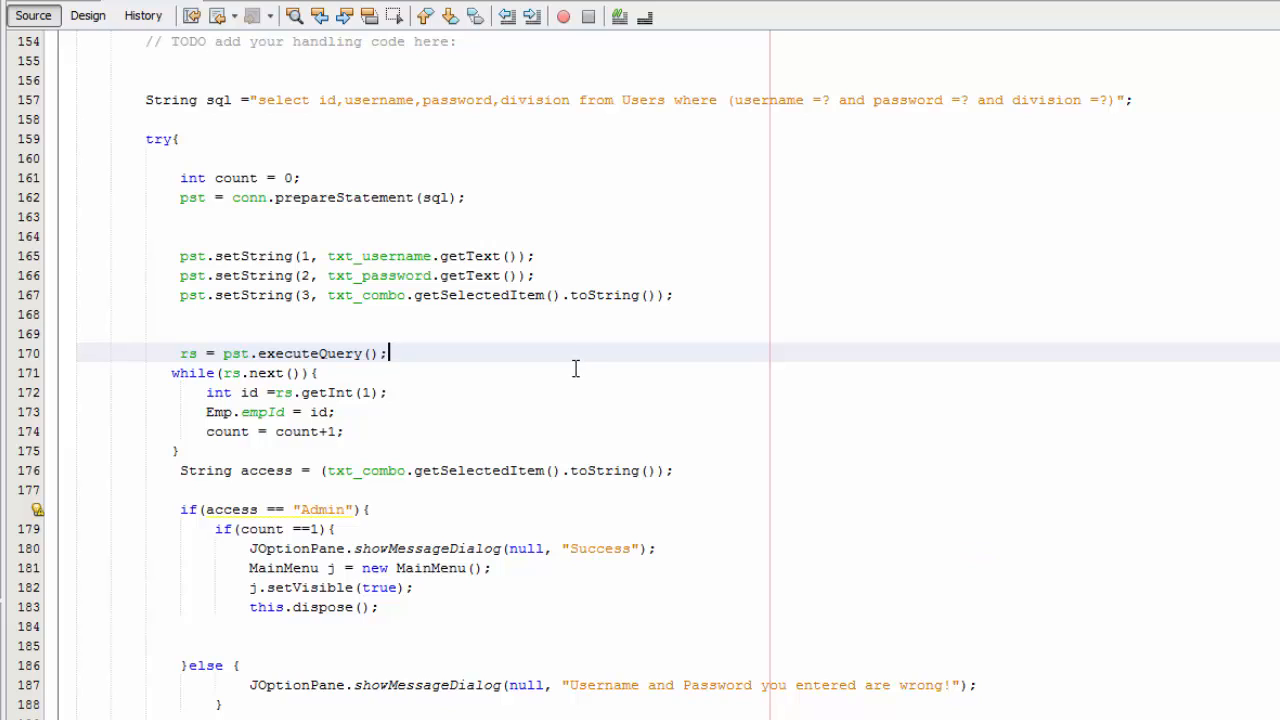